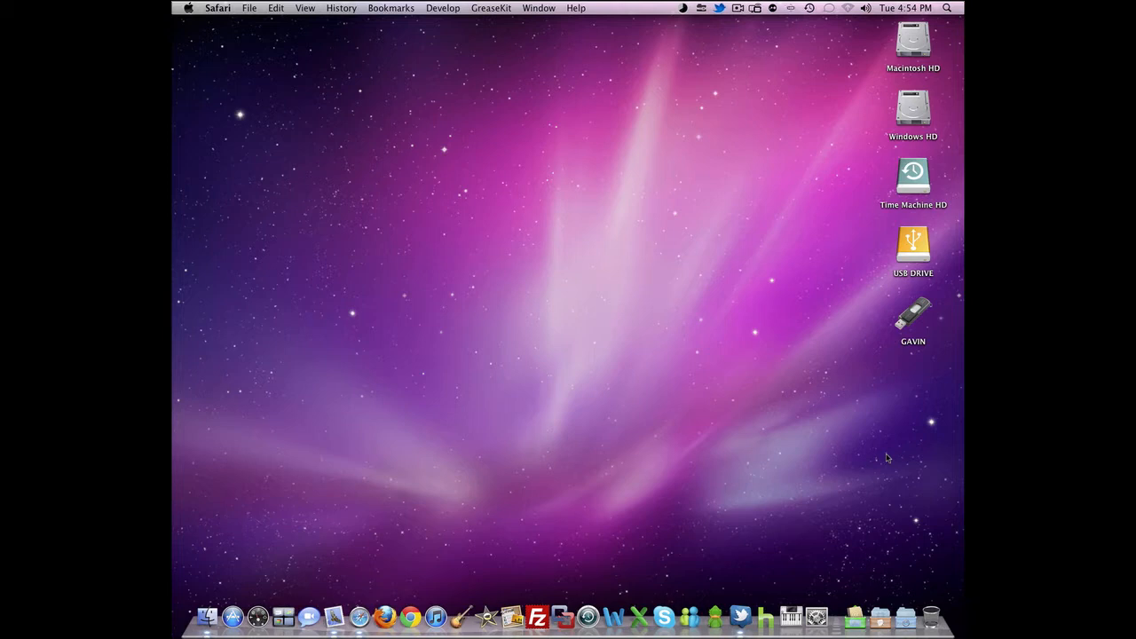
pyautogui.moveTo(359, 614)
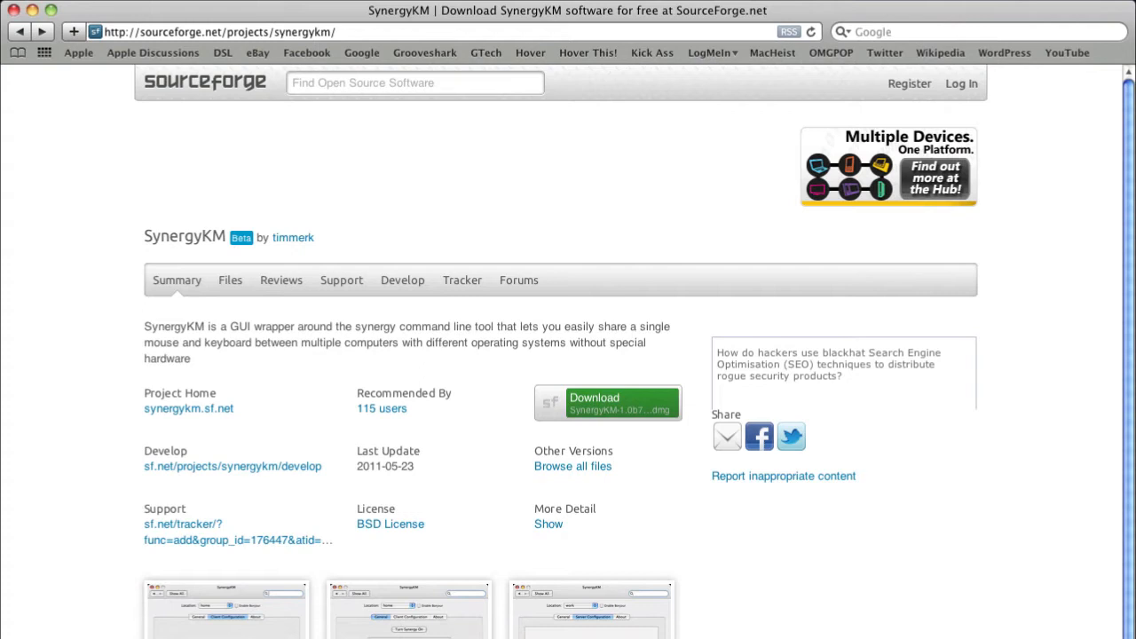
pyautogui.moveTo(341, 323)
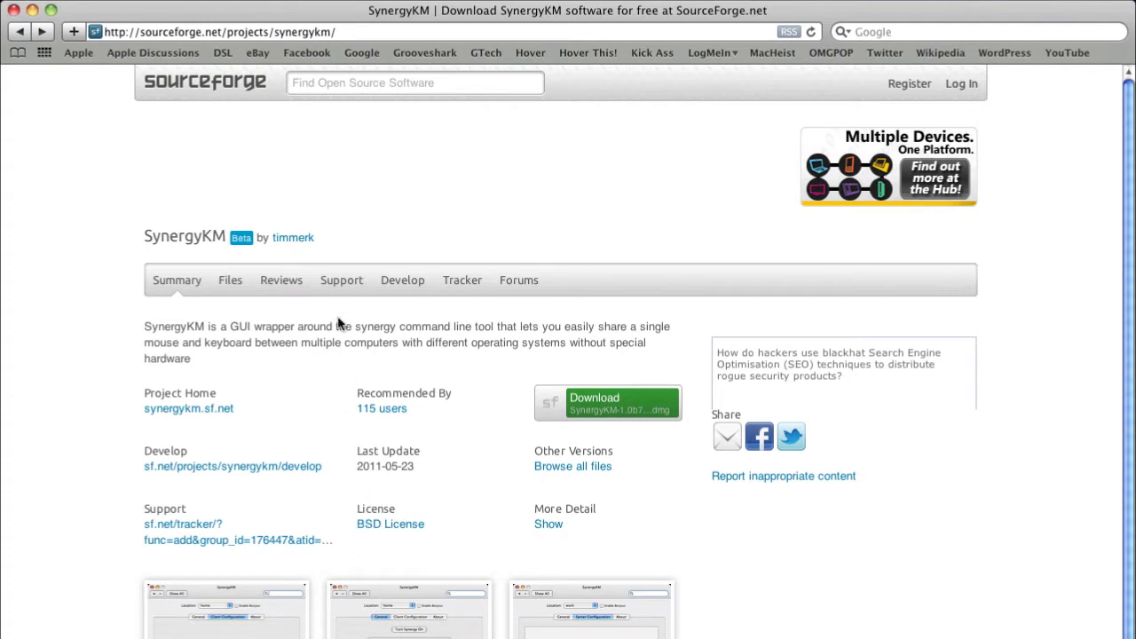
pyautogui.moveTo(204, 245)
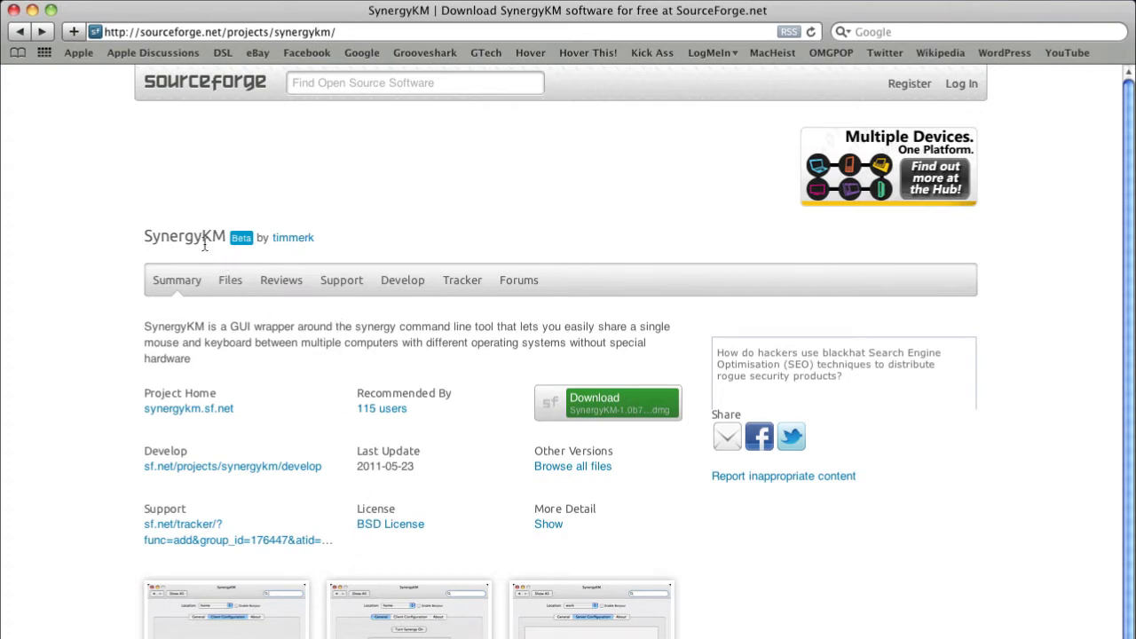
# Download the SynergyKM 1.0b7 .dmg, mount its disk image, and close the Safari download page
pyautogui.doubleClick(184, 238)
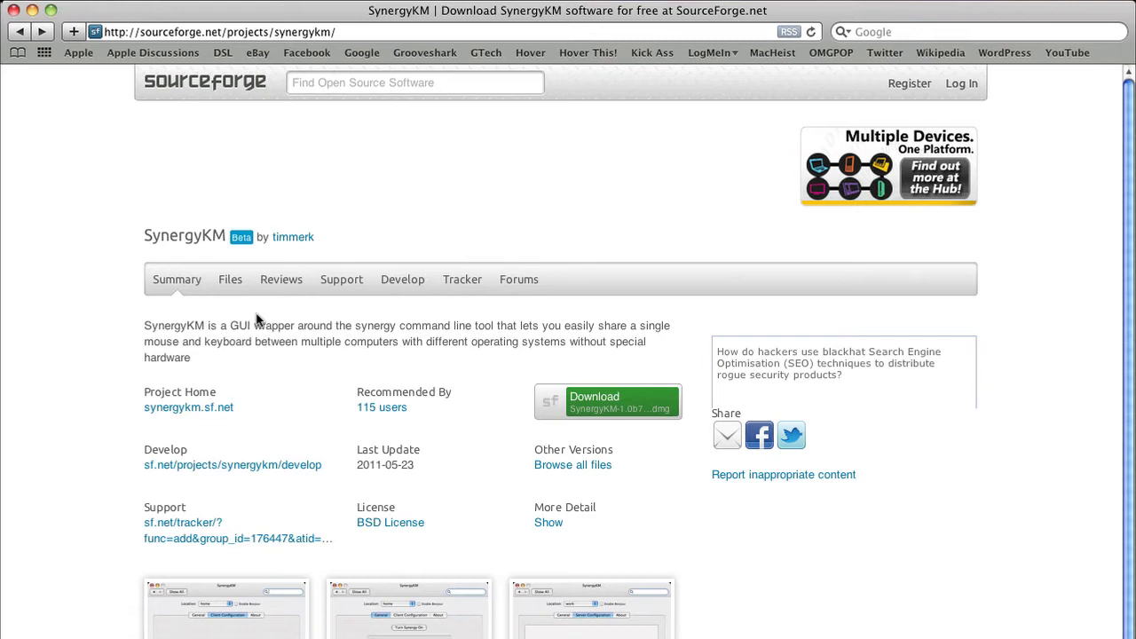
pyautogui.moveTo(309, 341)
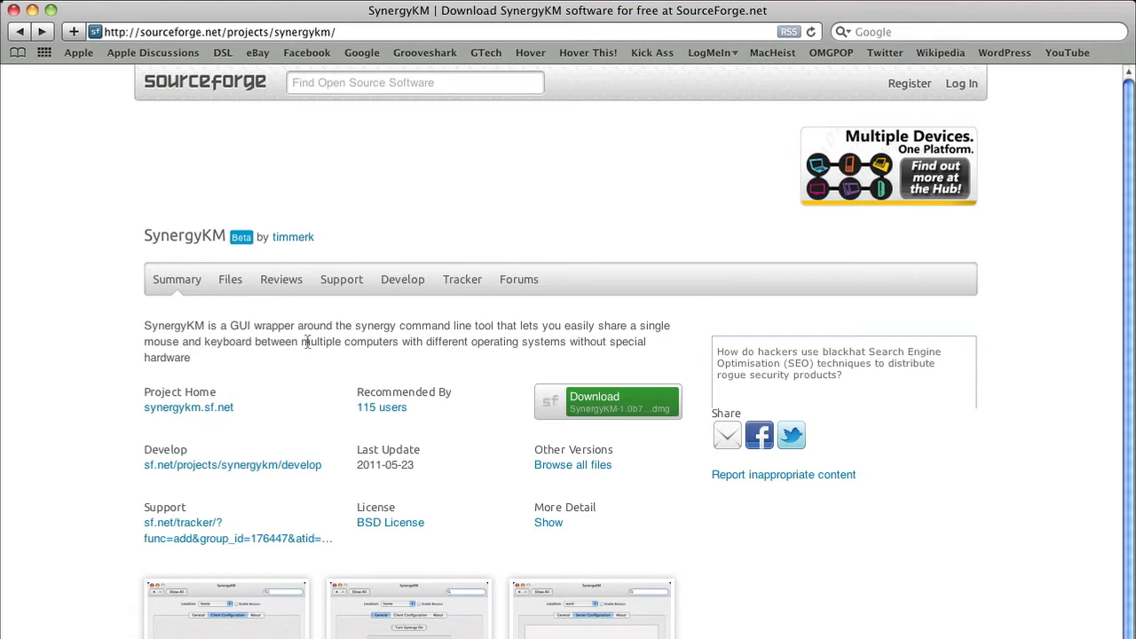
pyautogui.click(607, 401)
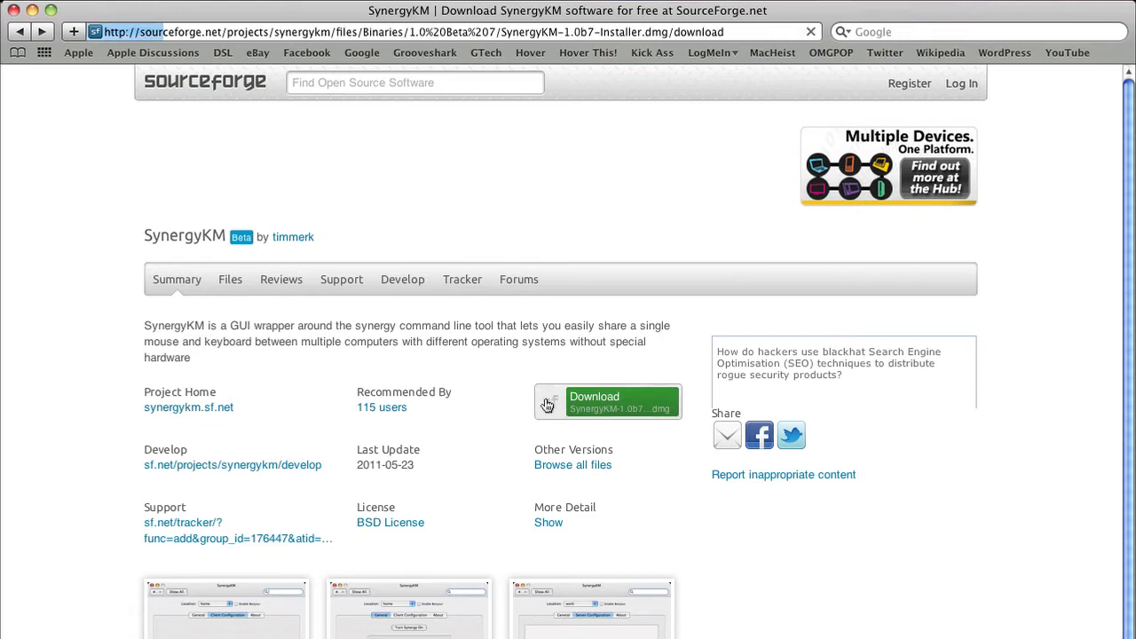
pyautogui.click(607, 401)
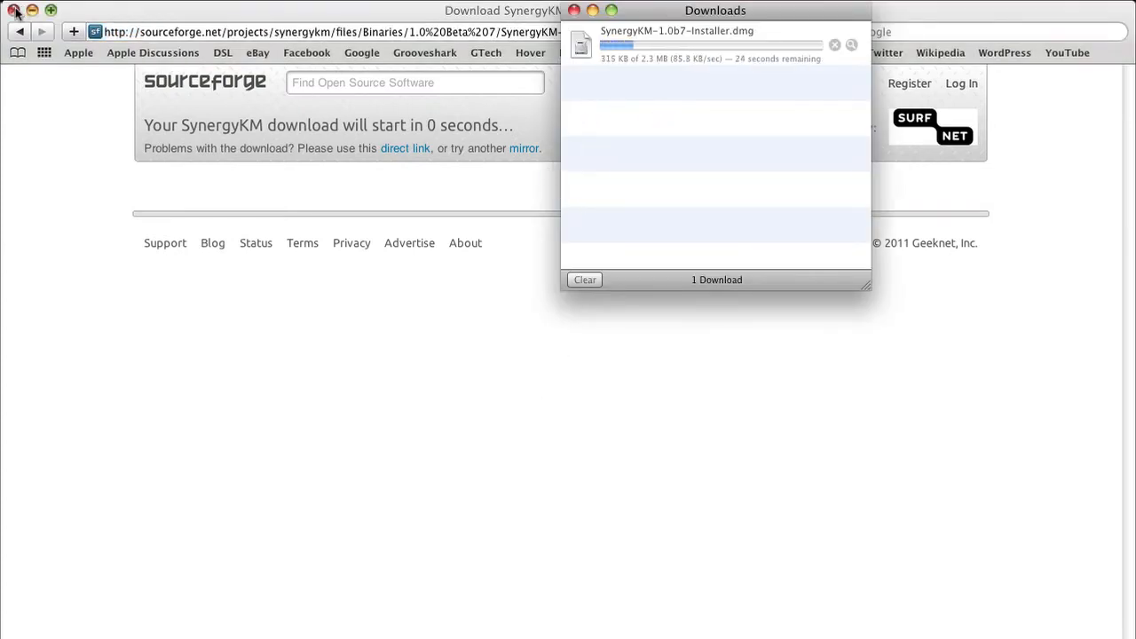
pyautogui.click(14, 10)
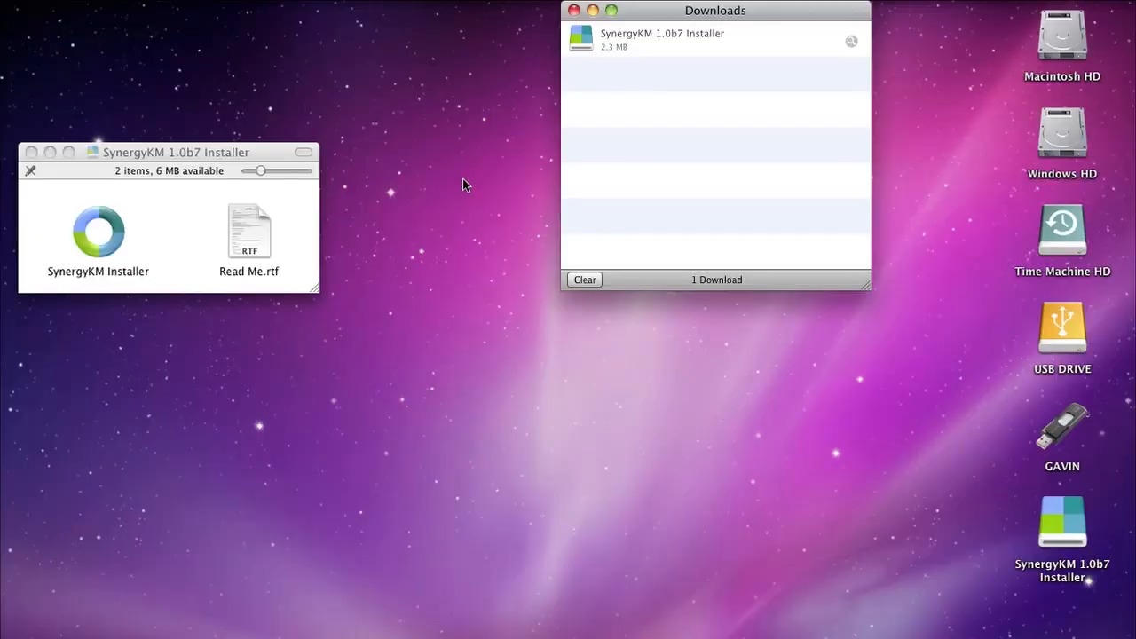
# Launch SynergyKM Installer from the disk image and choose Install Synergy for all users
pyautogui.moveTo(176, 153); pyautogui.dragTo(631, 415)
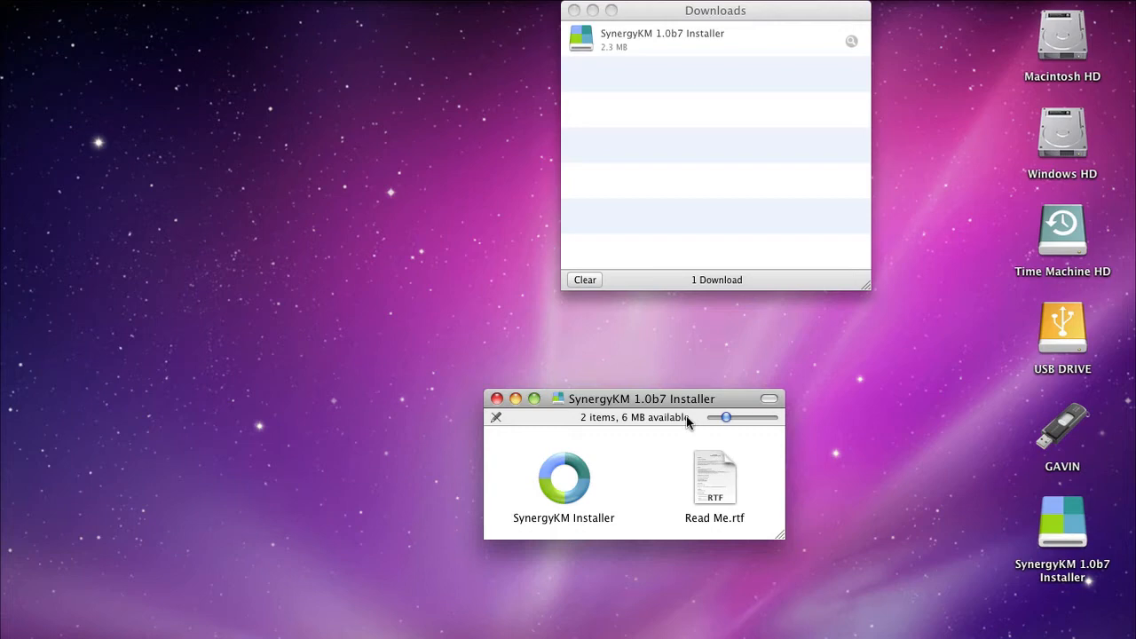
pyautogui.click(565, 479)
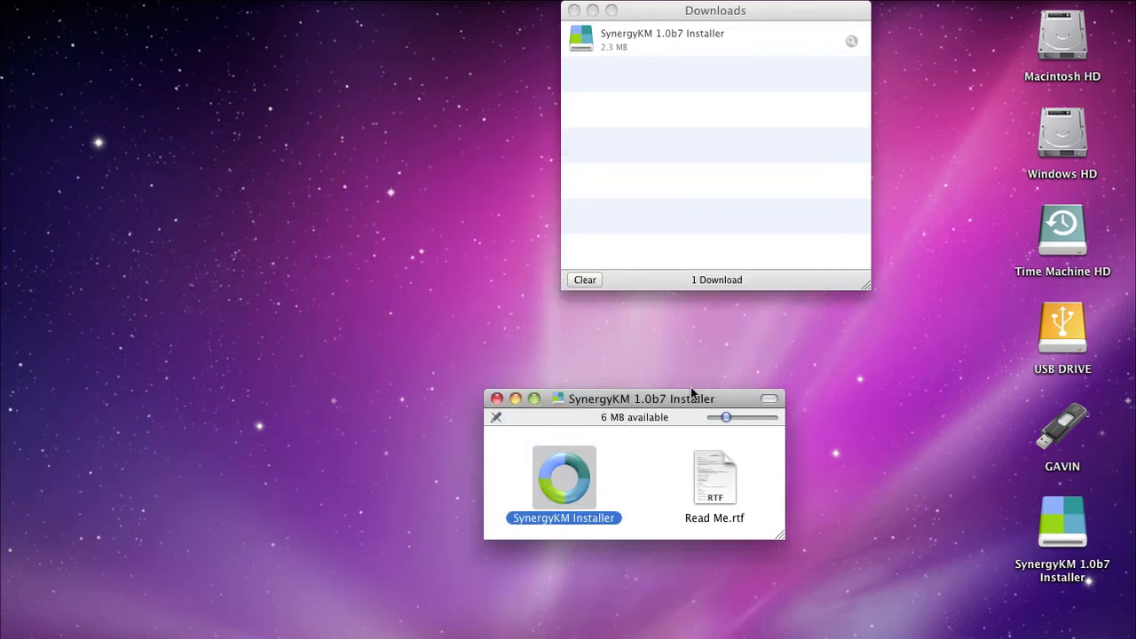
pyautogui.doubleClick(565, 479)
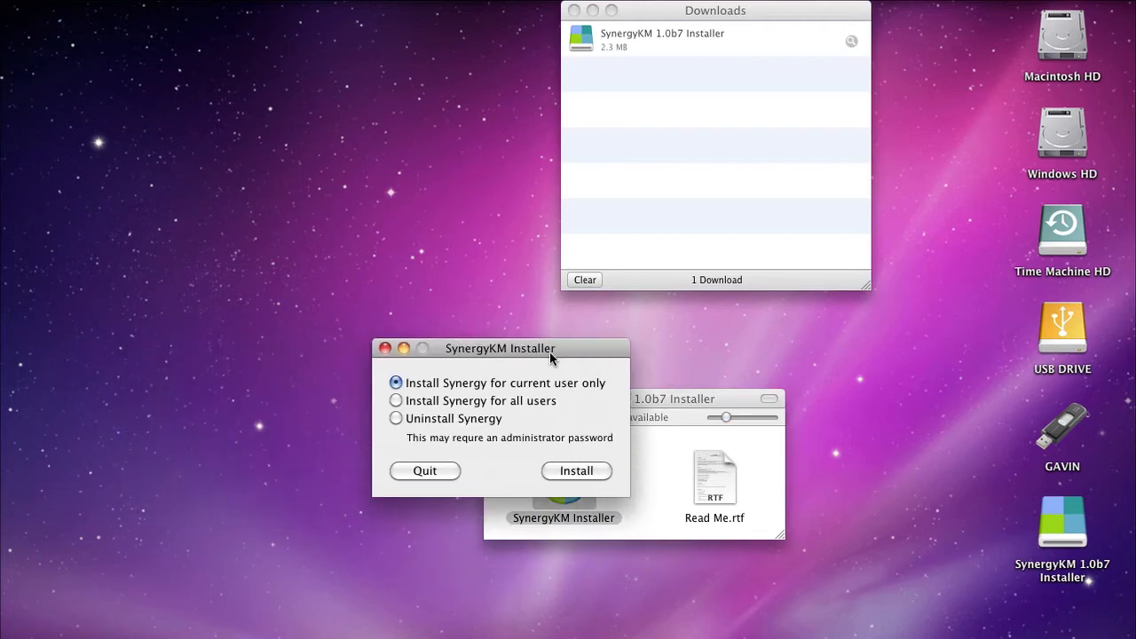
pyautogui.moveTo(501, 348); pyautogui.dragTo(642, 355)
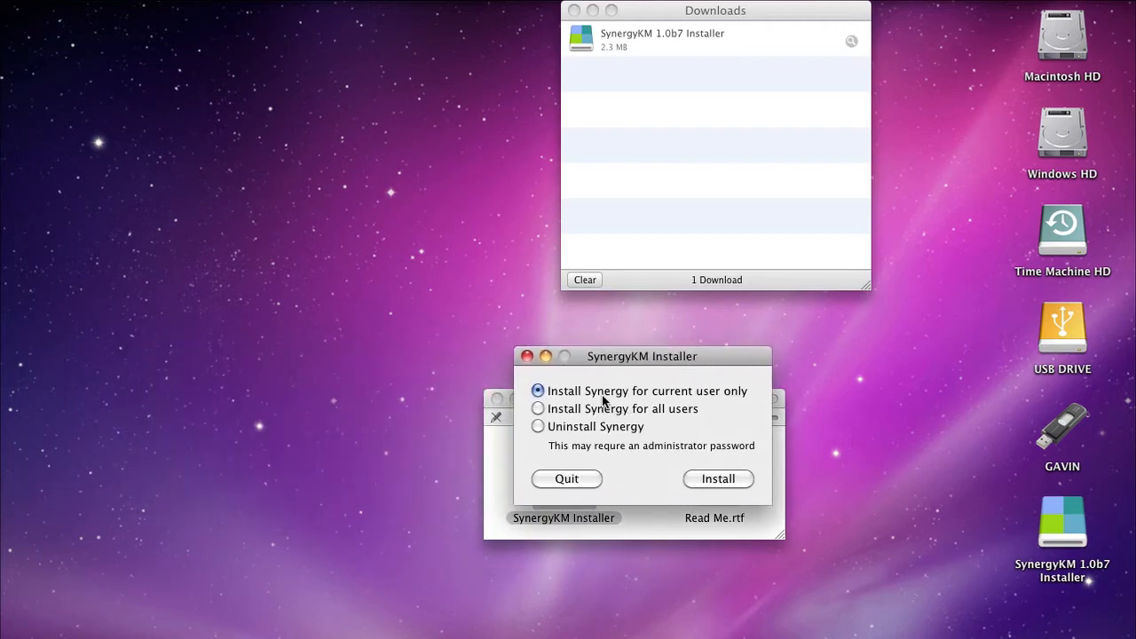
pyautogui.click(538, 408)
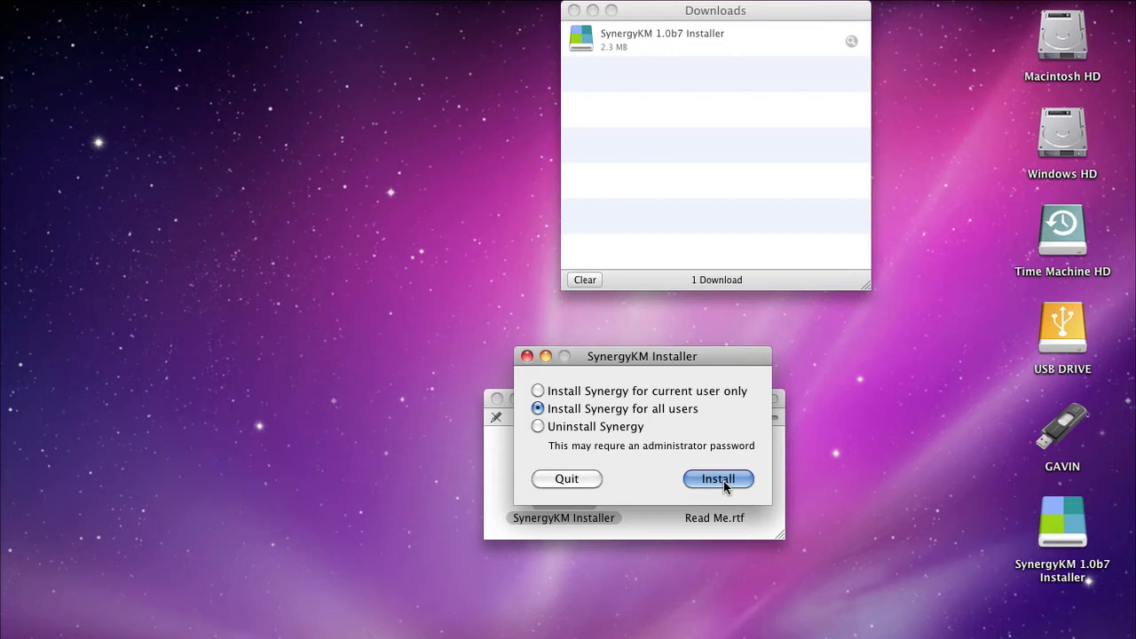
# Run the install with the administrator password, dismiss the success message, quit, and close Downloads
pyautogui.click(718, 479)
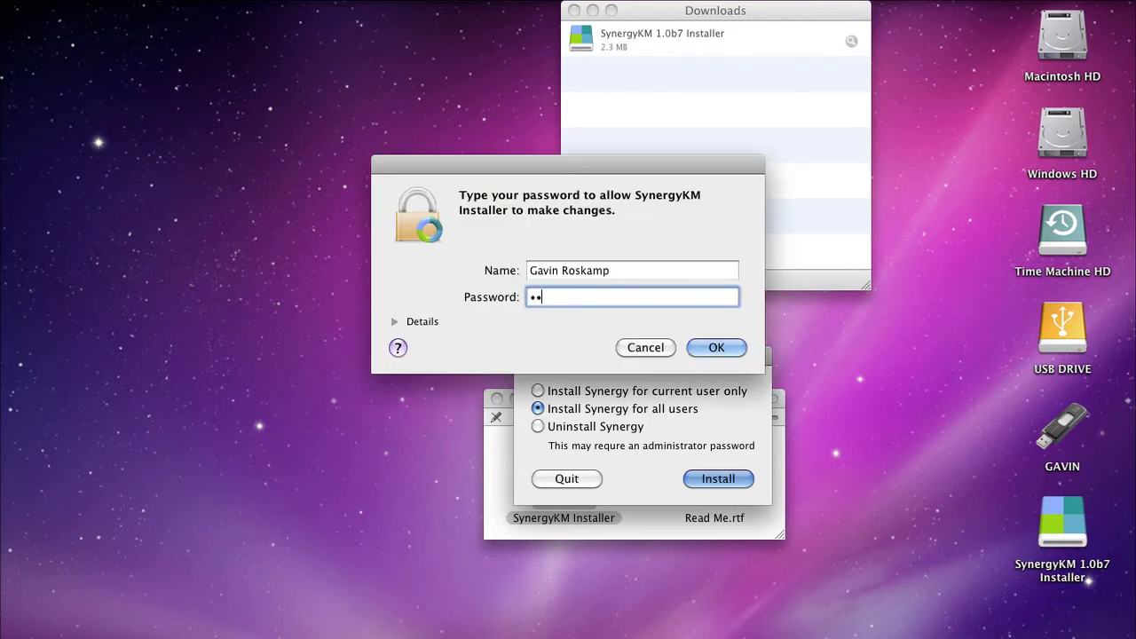
pyautogui.click(717, 347)
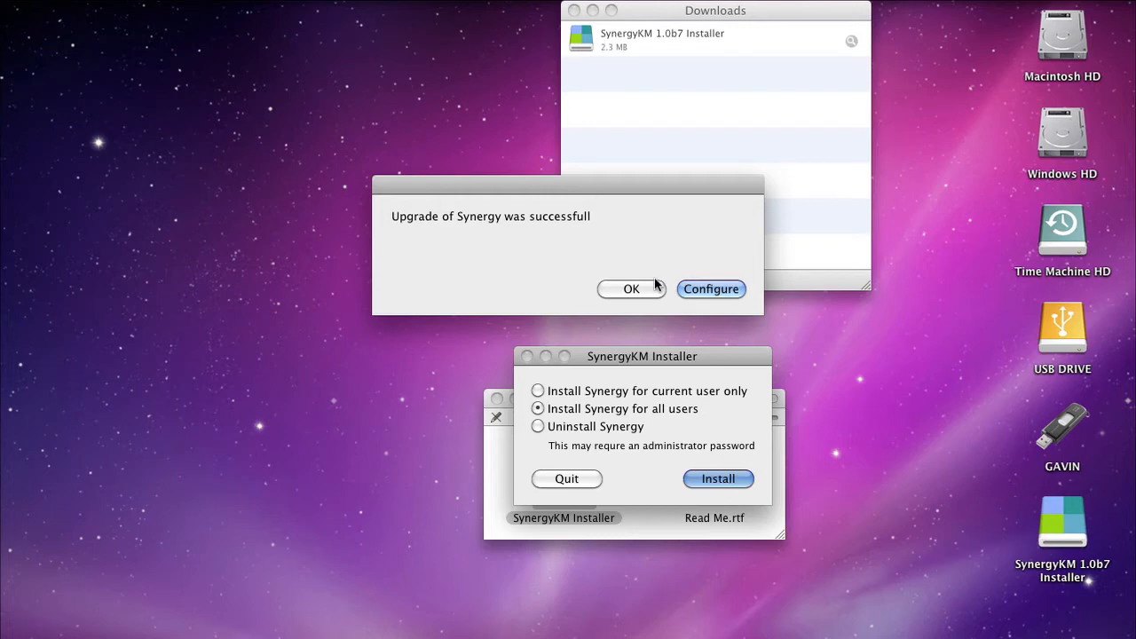
pyautogui.click(630, 288)
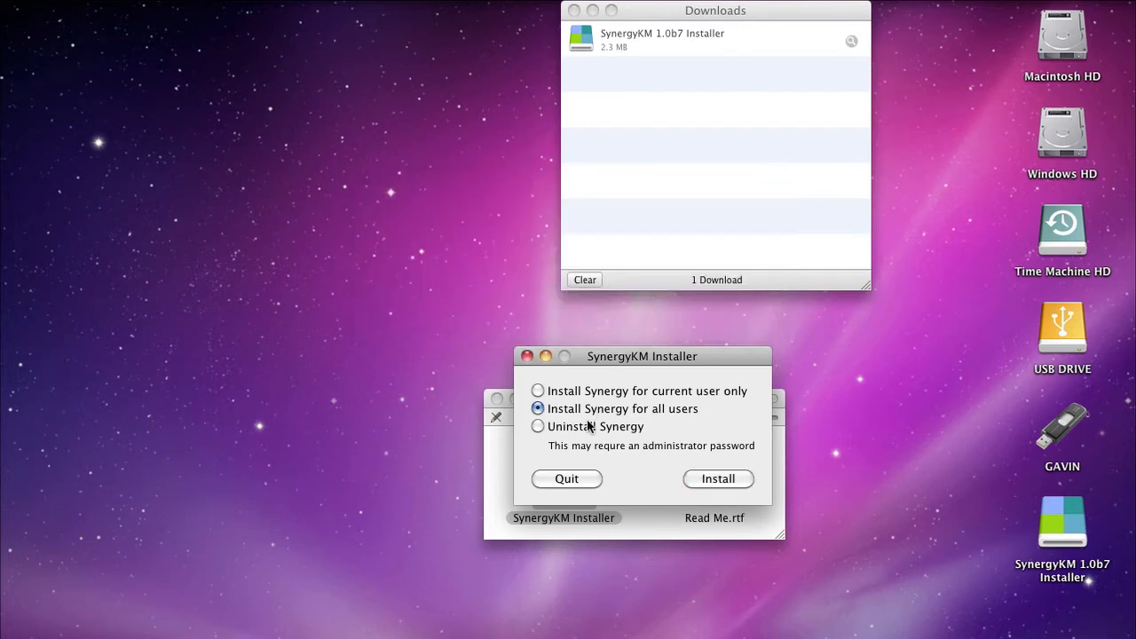
pyautogui.click(566, 479)
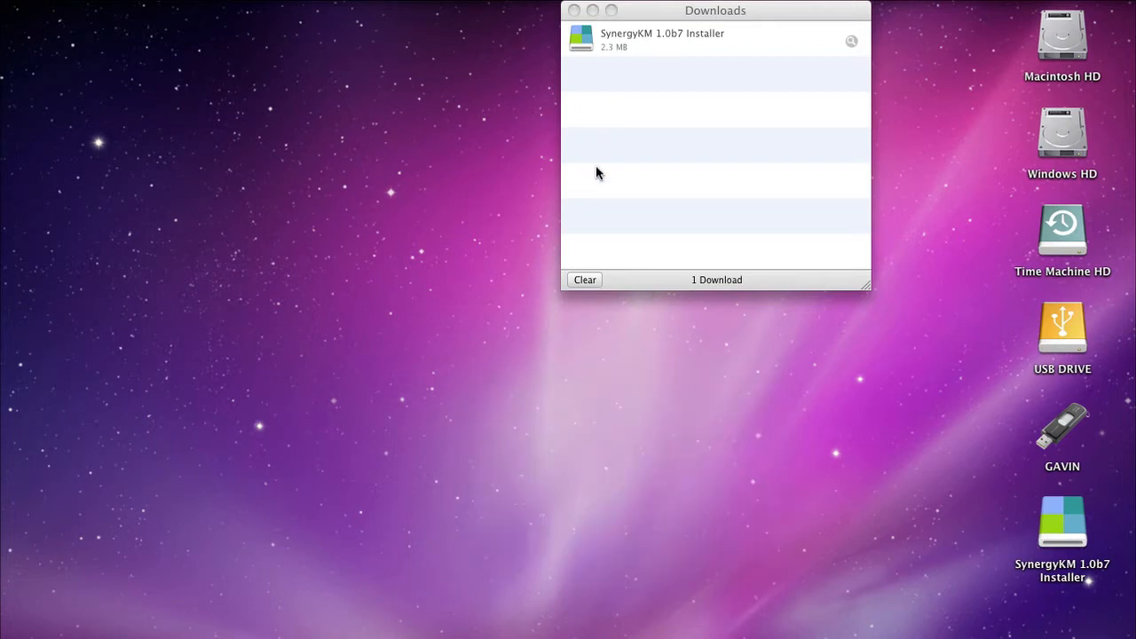
pyautogui.click(575, 11)
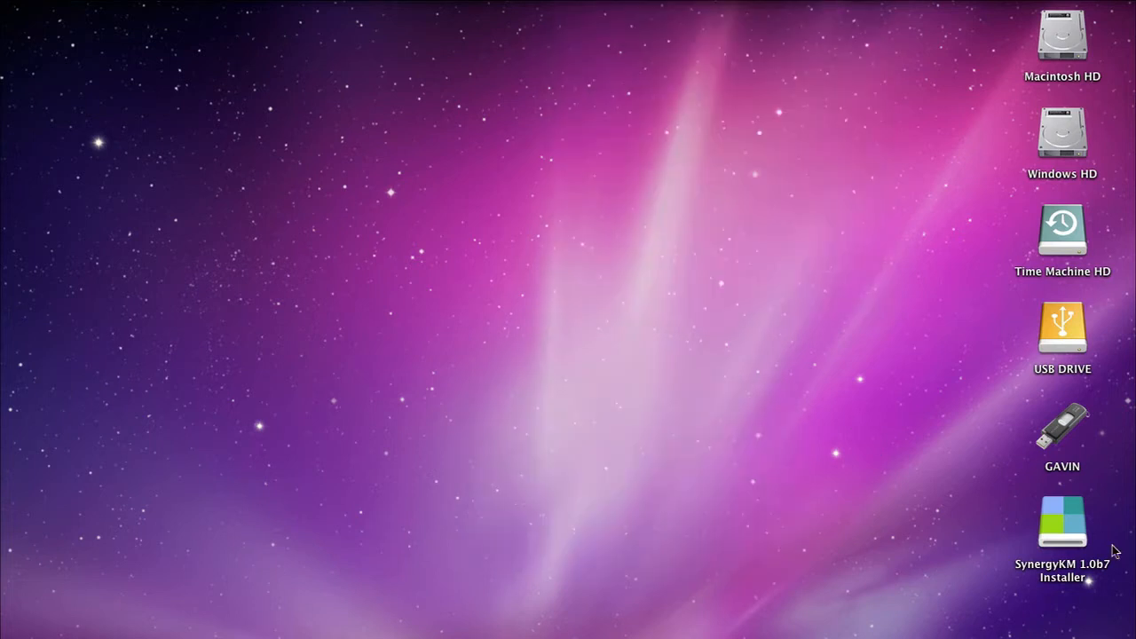
# Open System Preferences from the Dock to reach the SynergyKM pane
pyautogui.click(1062, 522)
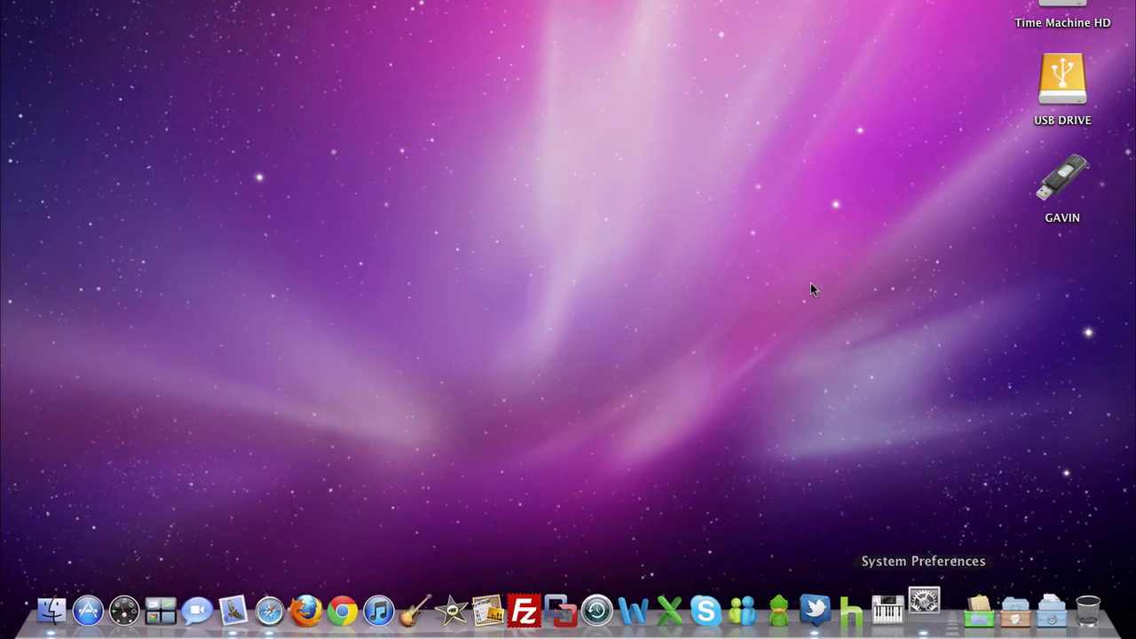
pyautogui.click(921, 611)
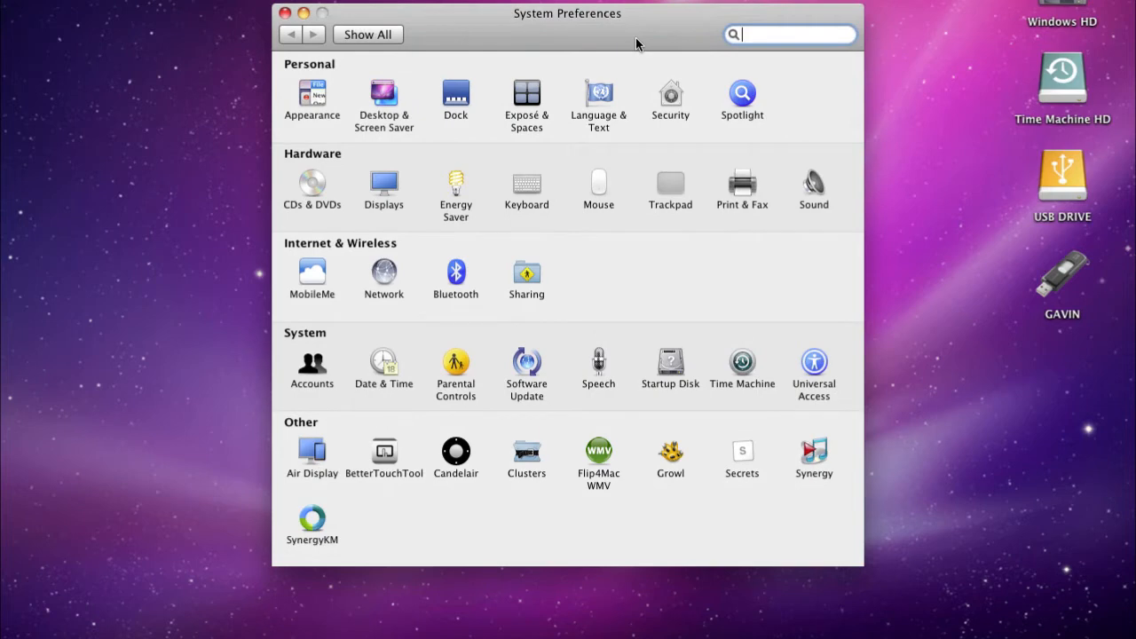
pyautogui.moveTo(334, 416)
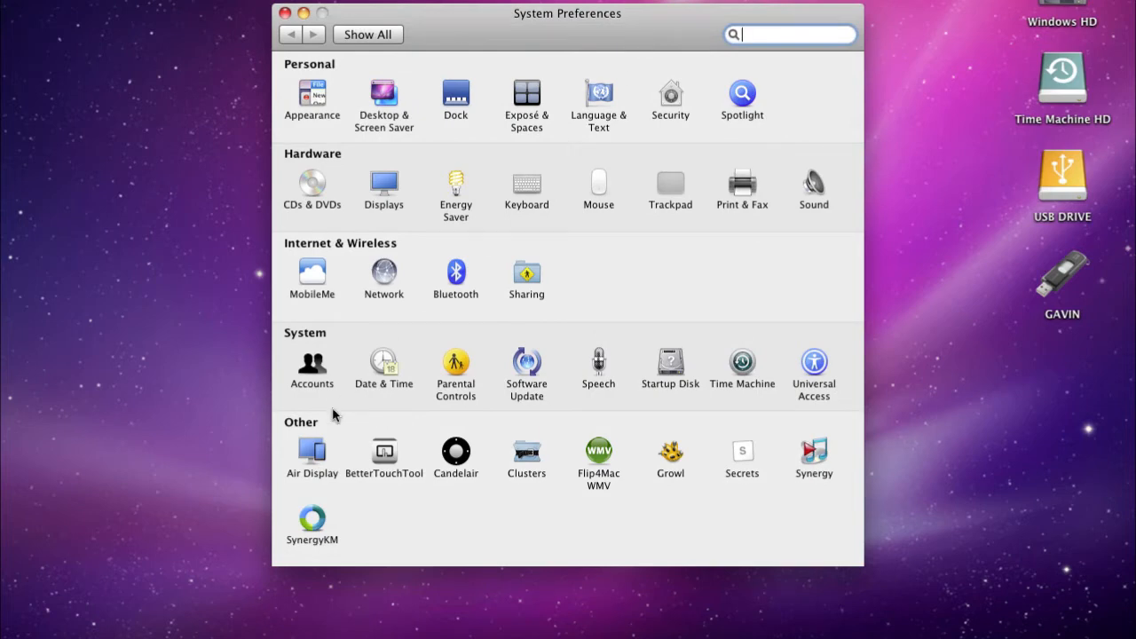
pyautogui.moveTo(309, 539)
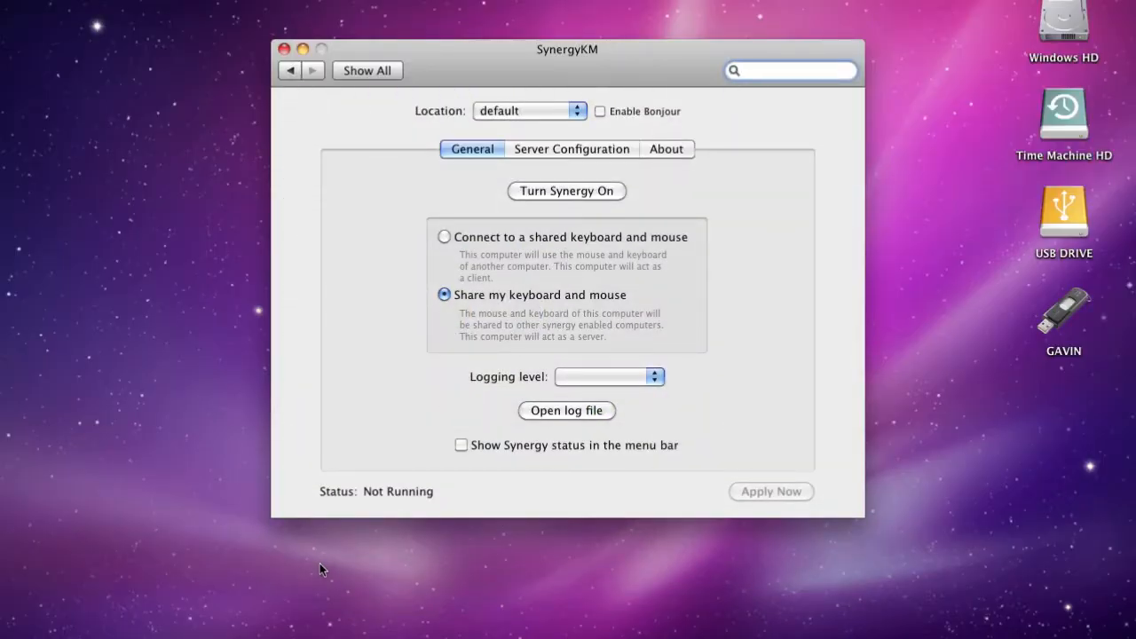
# In the SynergyKM pane keep the default location, set logging to Note, and show Server Configuration
pyautogui.click(790, 71)
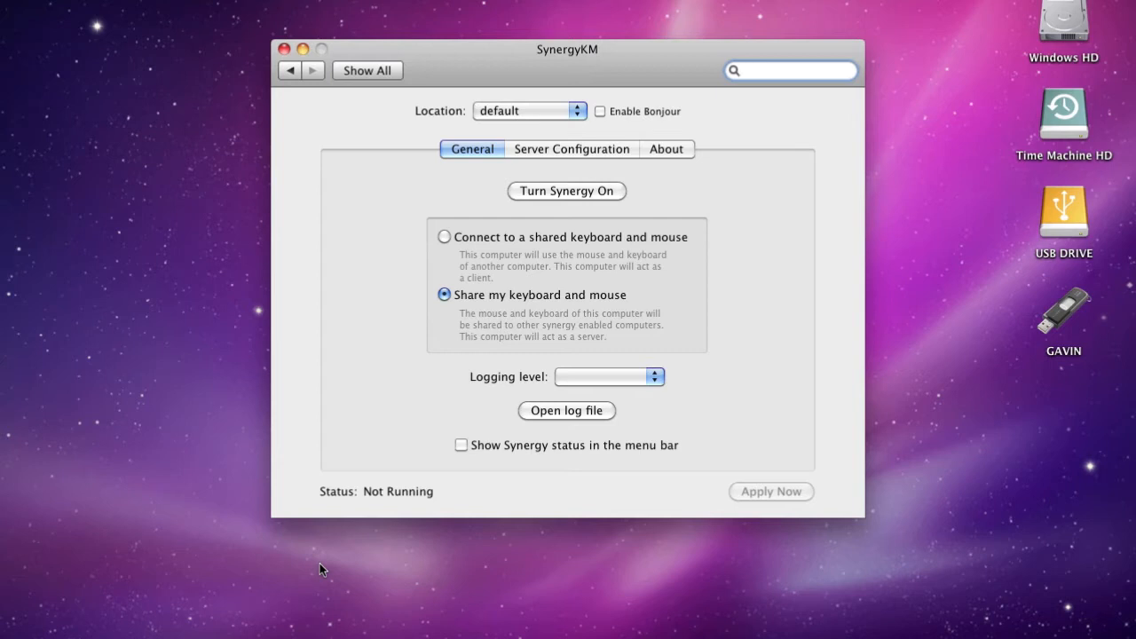
pyautogui.moveTo(341, 558)
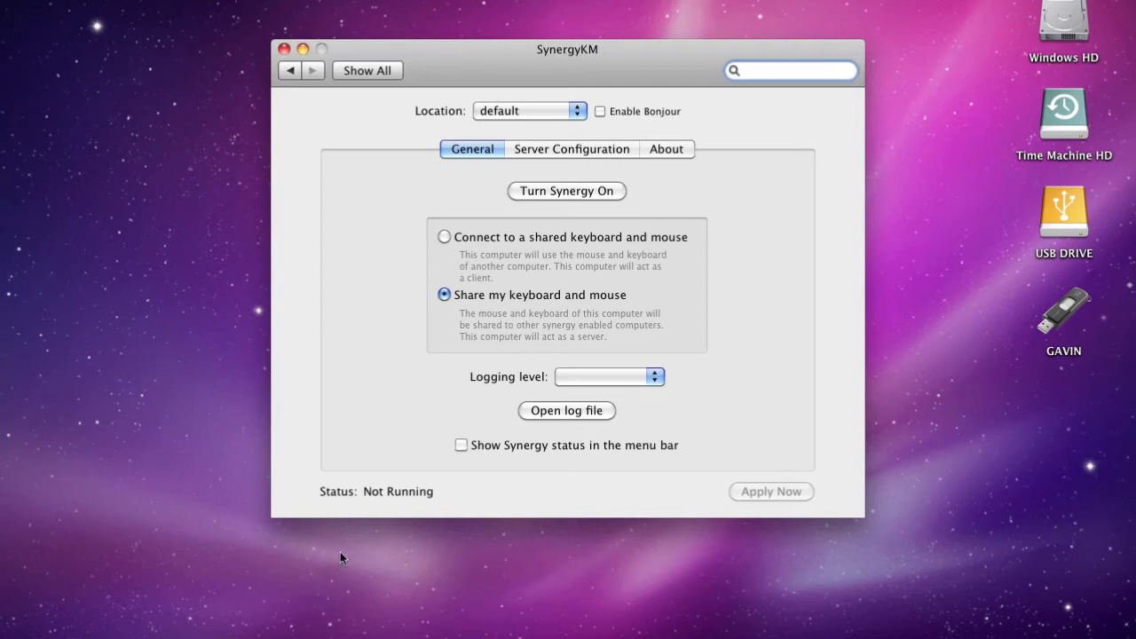
pyautogui.click(529, 110)
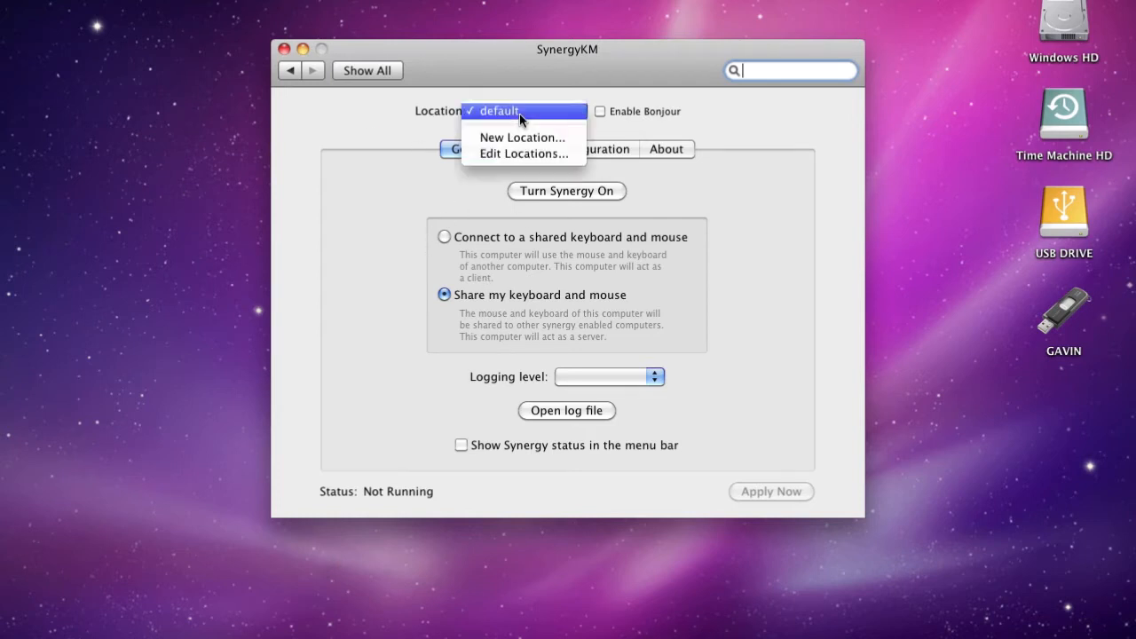
pyautogui.click(499, 110)
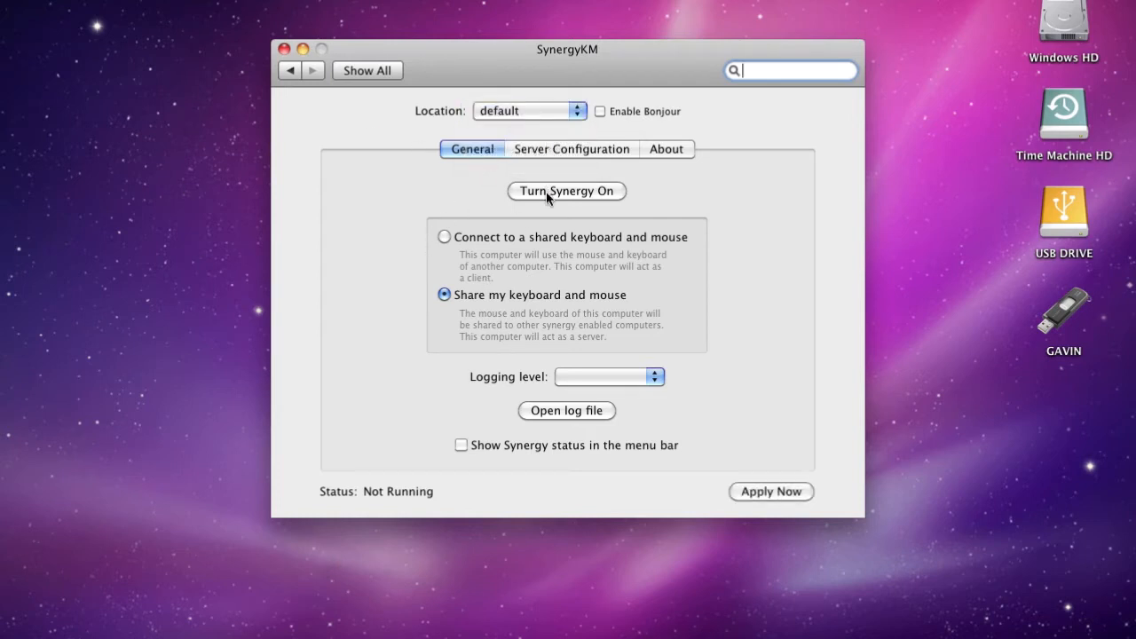
pyautogui.moveTo(529, 247)
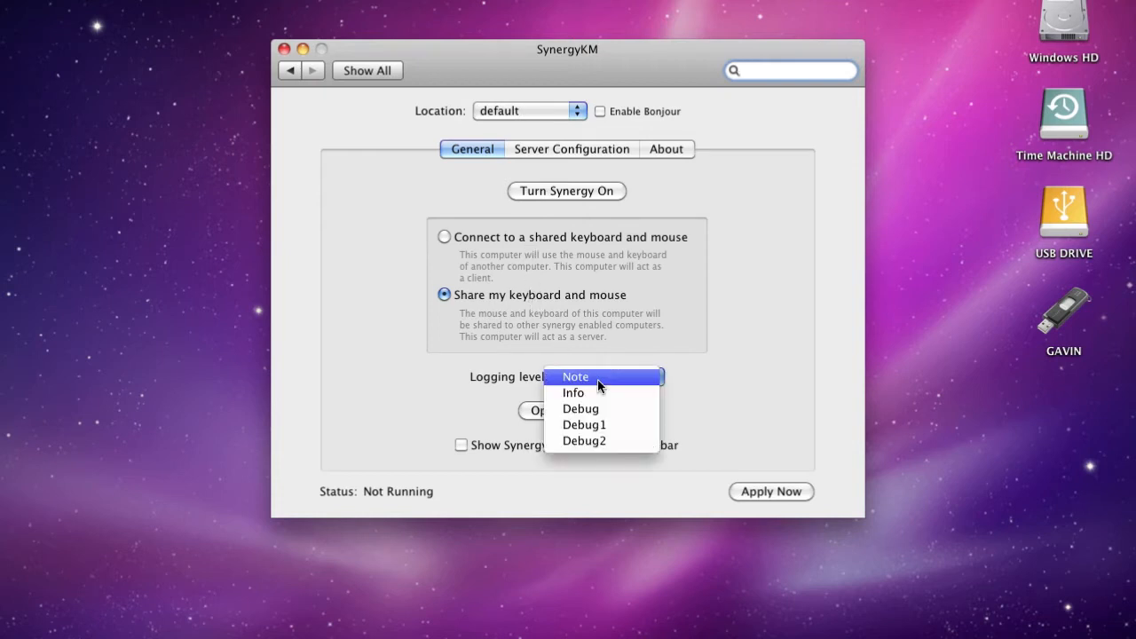
pyautogui.click(576, 377)
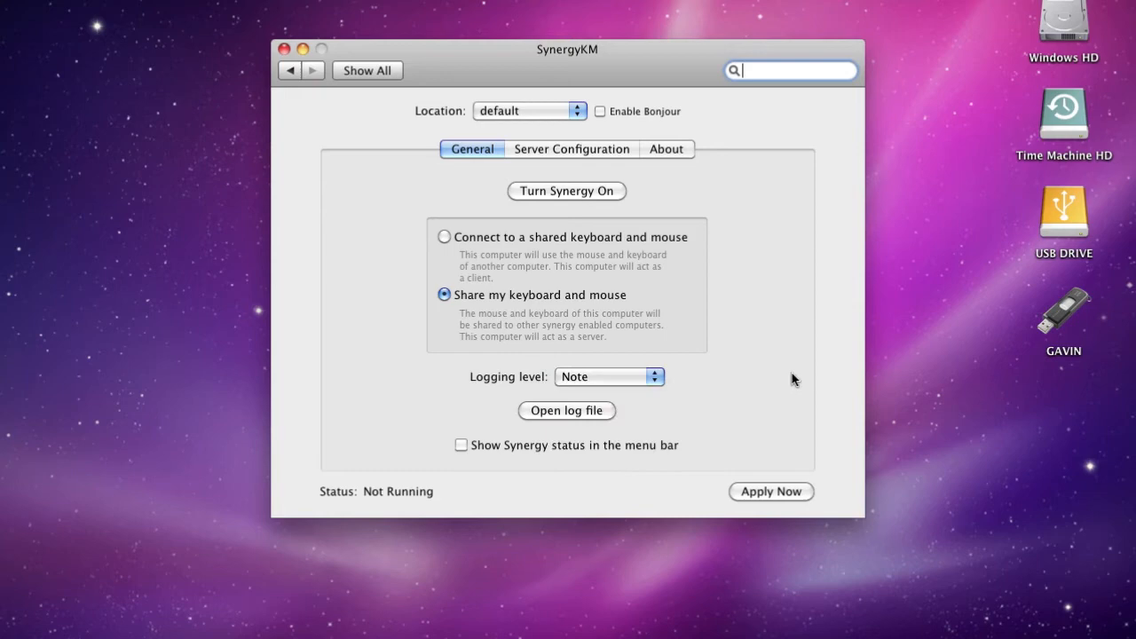
pyautogui.moveTo(560, 448)
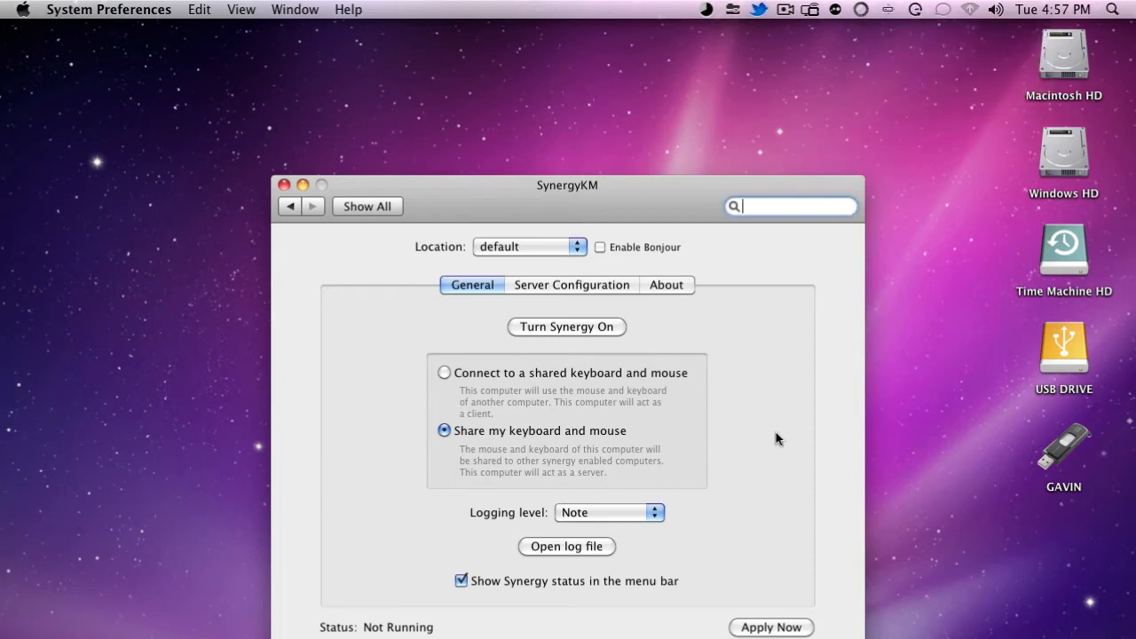
pyautogui.click(572, 284)
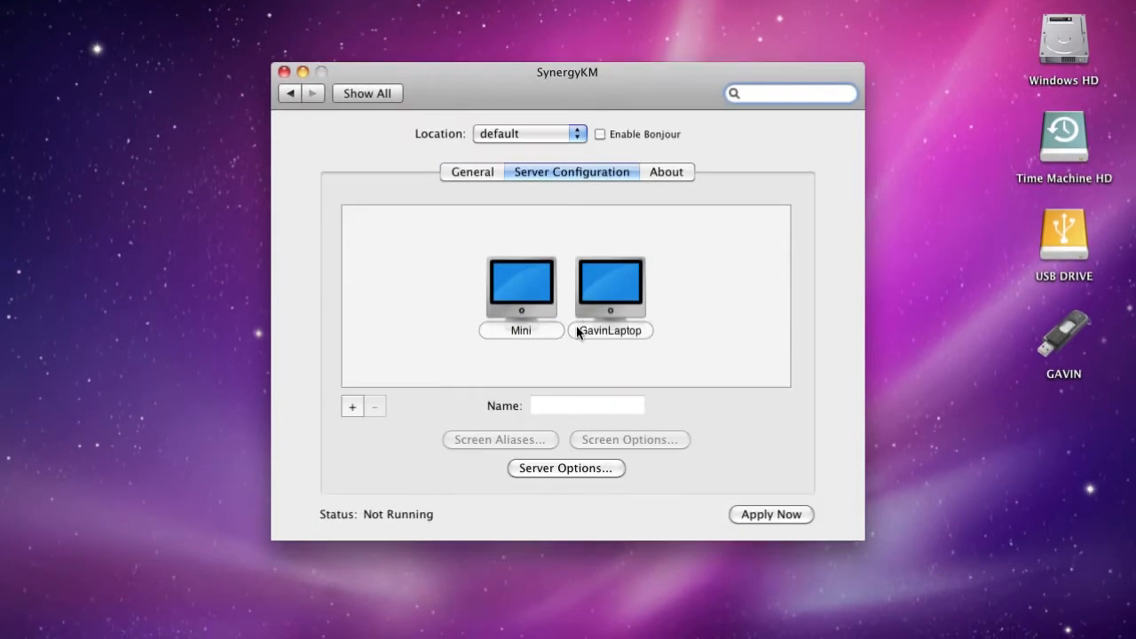
# Add a new client screen next to Mini and name it Ubuntu
pyautogui.click(522, 288)
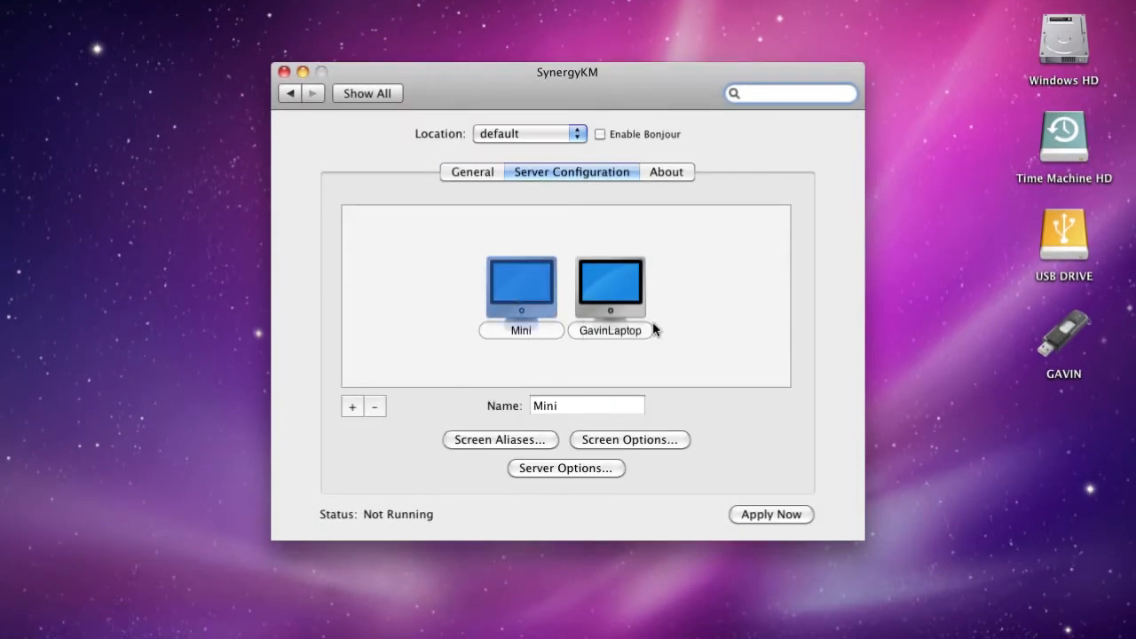
pyautogui.click(352, 404)
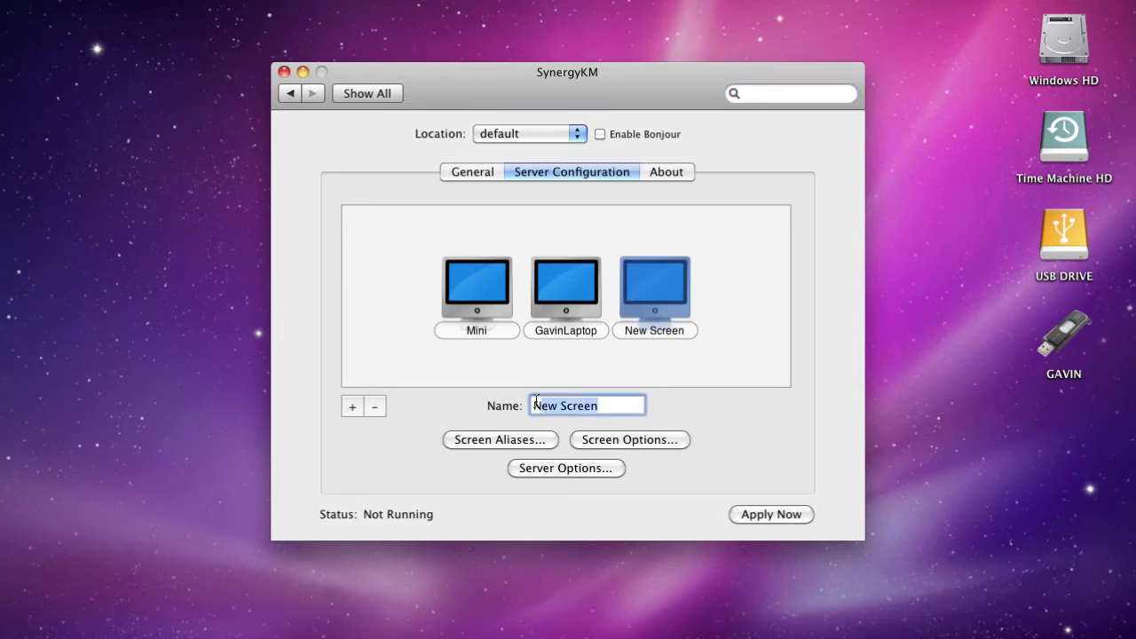
pyautogui.write('Ubu')
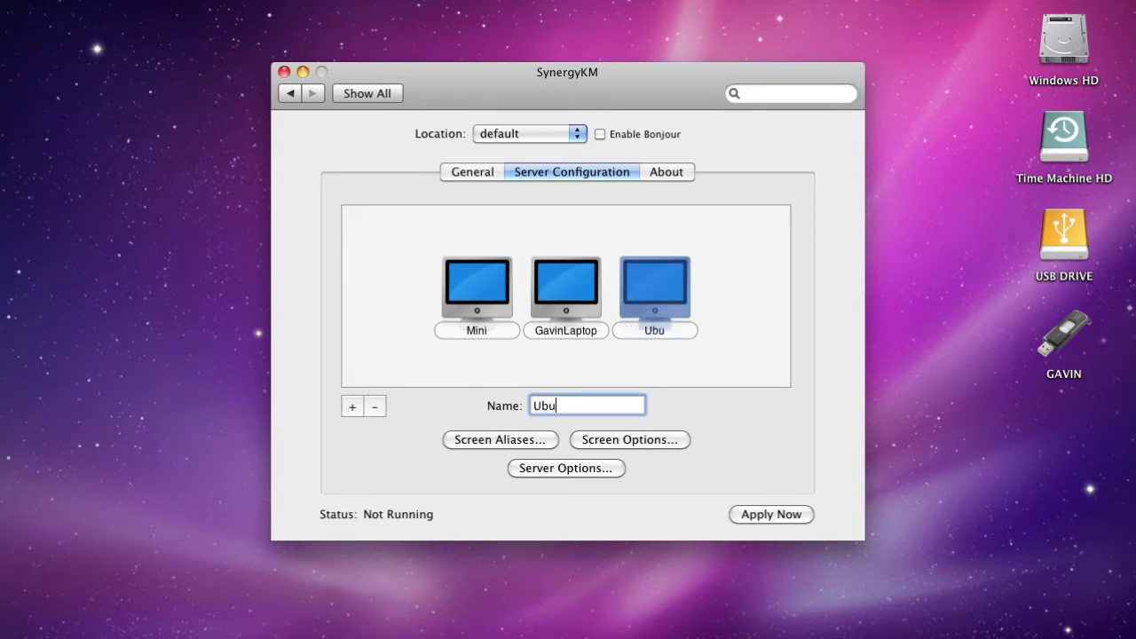
pyautogui.write('ntu')
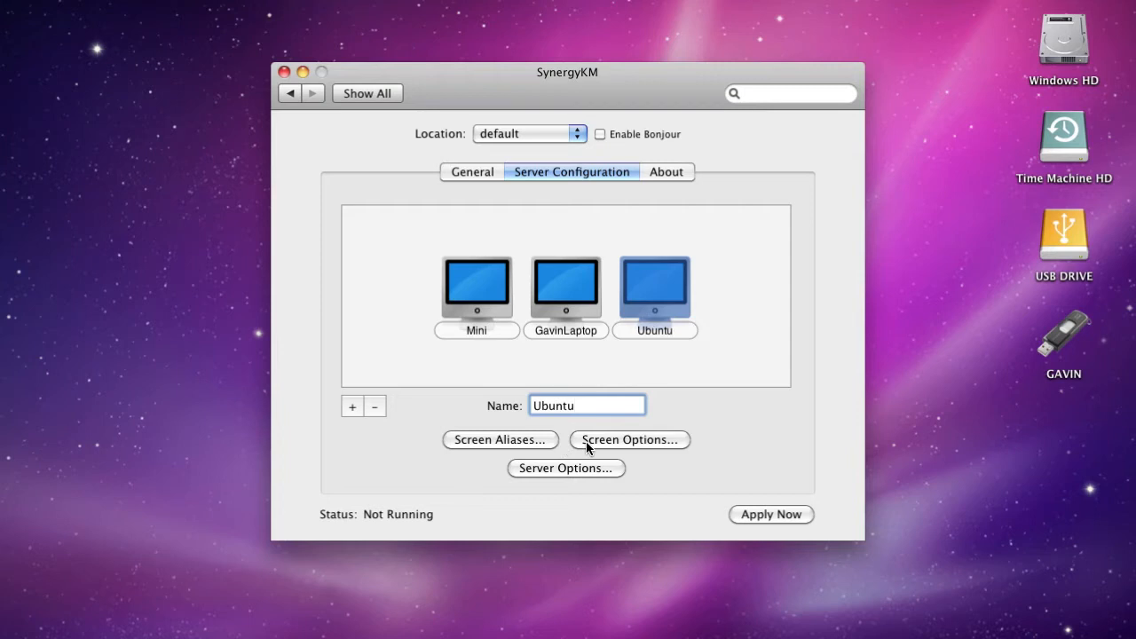
# Confirm the Ubuntu screen options and add an Ubuntu alias under Screen Aliases
pyautogui.click(628, 440)
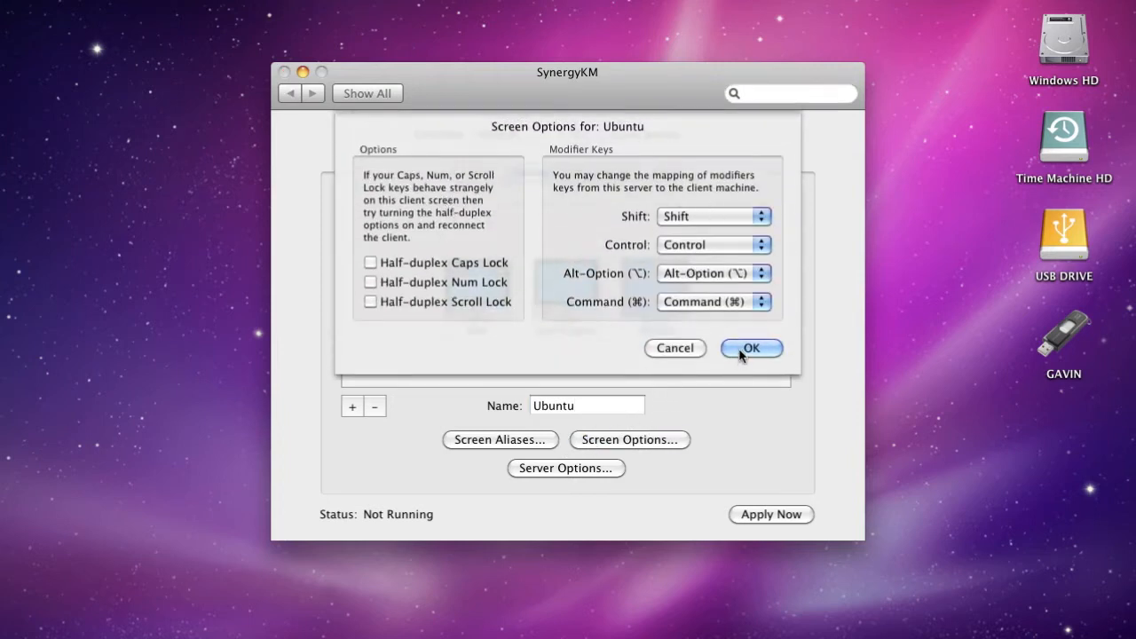
pyautogui.click(751, 346)
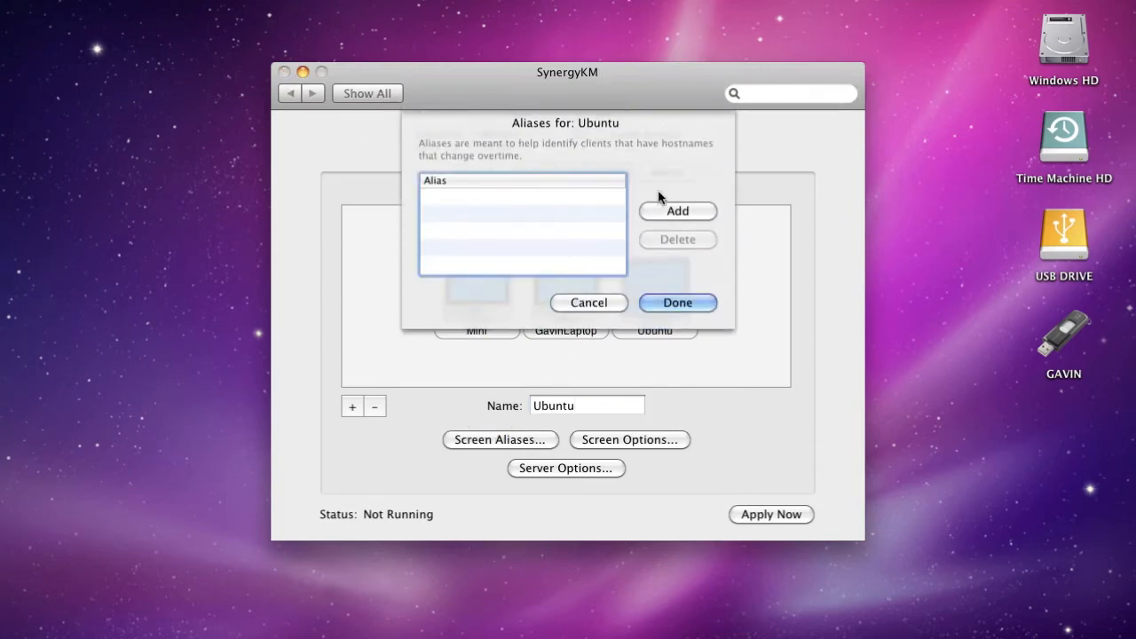
pyautogui.click(679, 210)
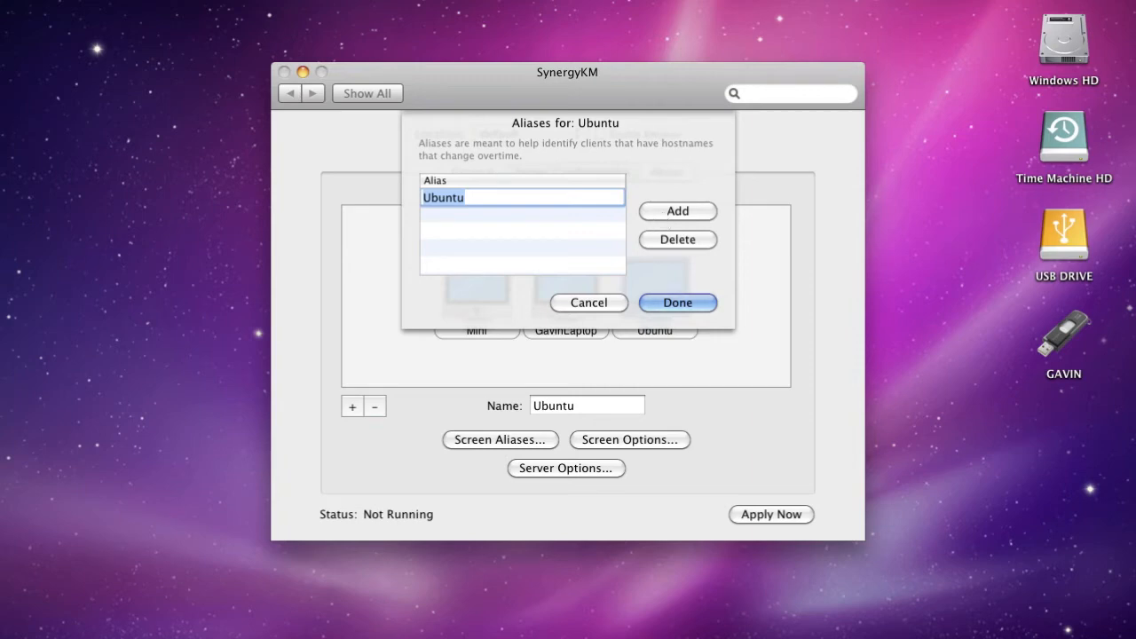
pyautogui.moveTo(442, 600)
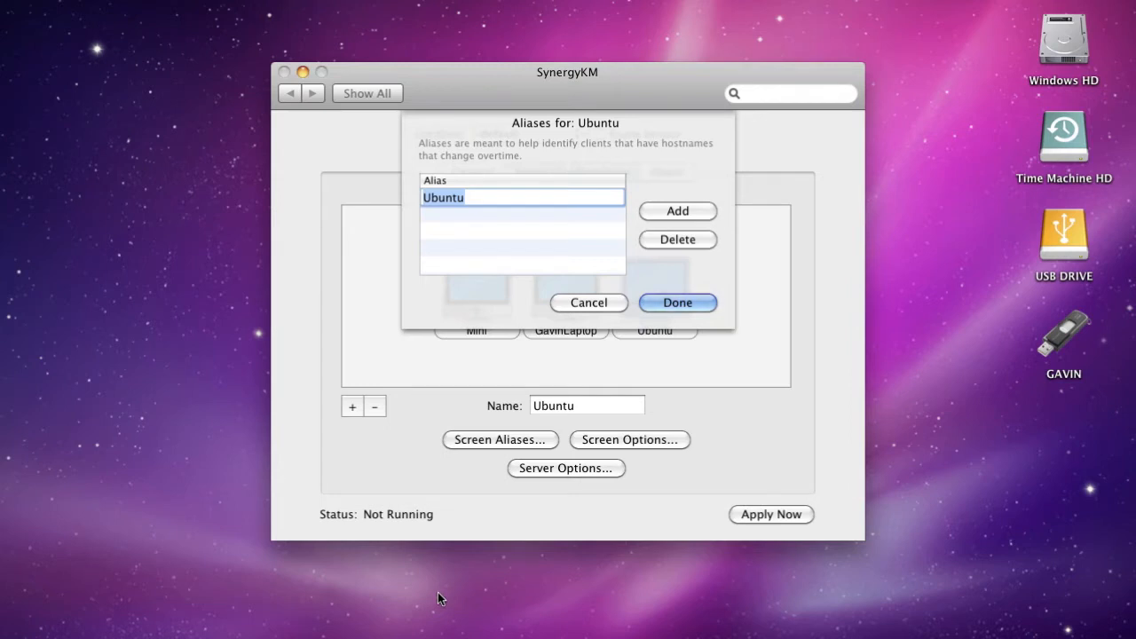
pyautogui.moveTo(327, 294)
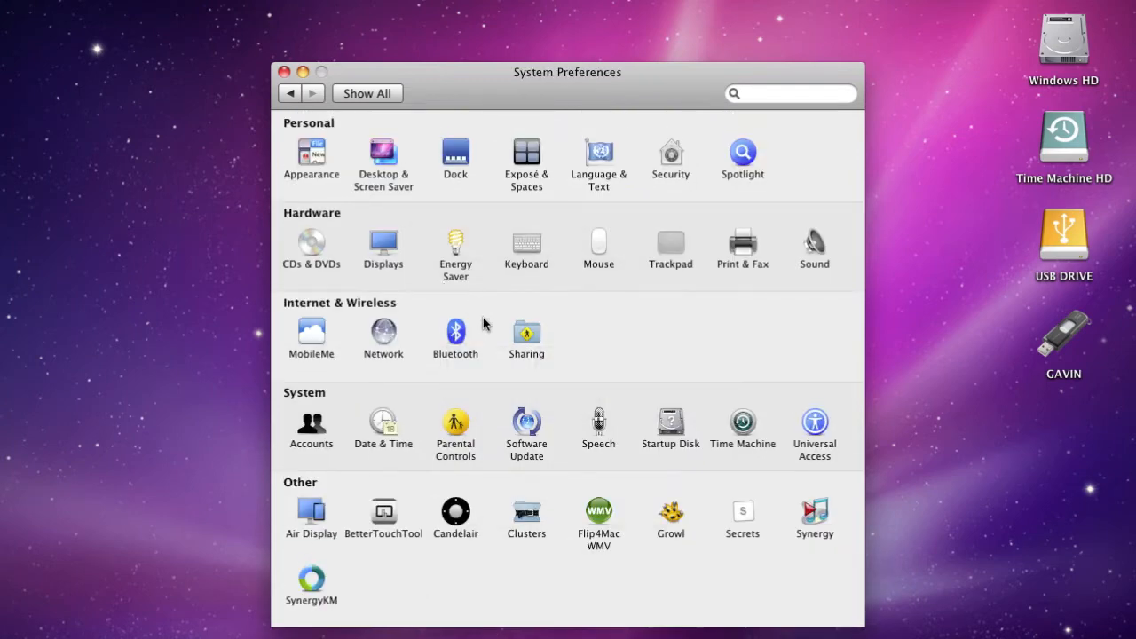
# Check the Mac's local hostname Mini.local in Sharing and cancel the name editor
pyautogui.click(525, 334)
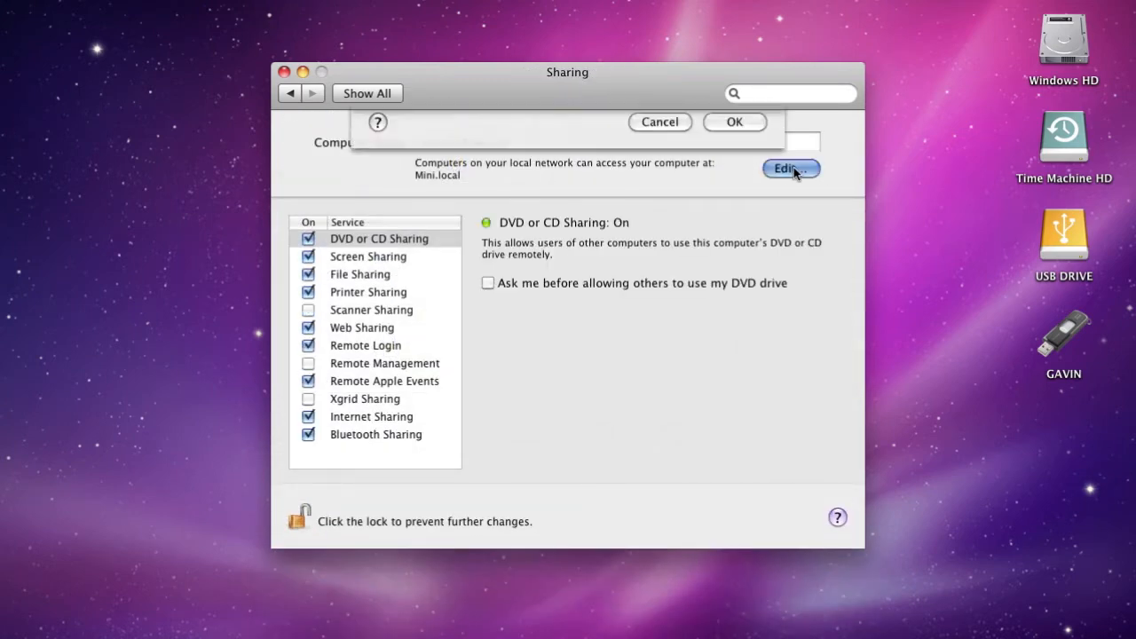
pyautogui.click(789, 169)
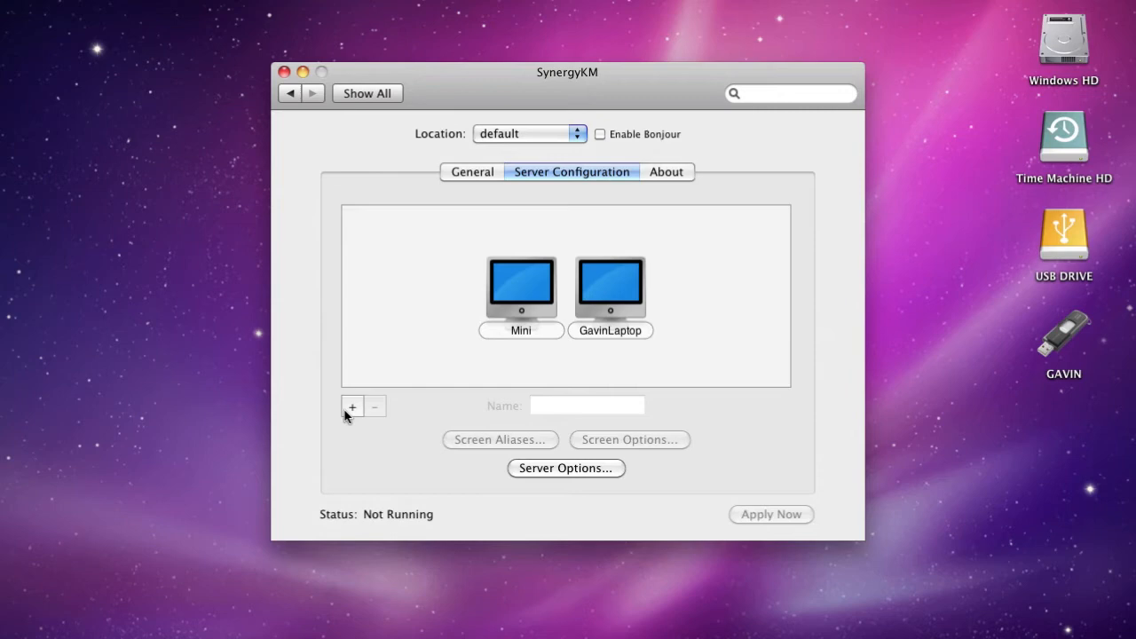
pyautogui.click(351, 407)
pyautogui.write('Ubuntu')
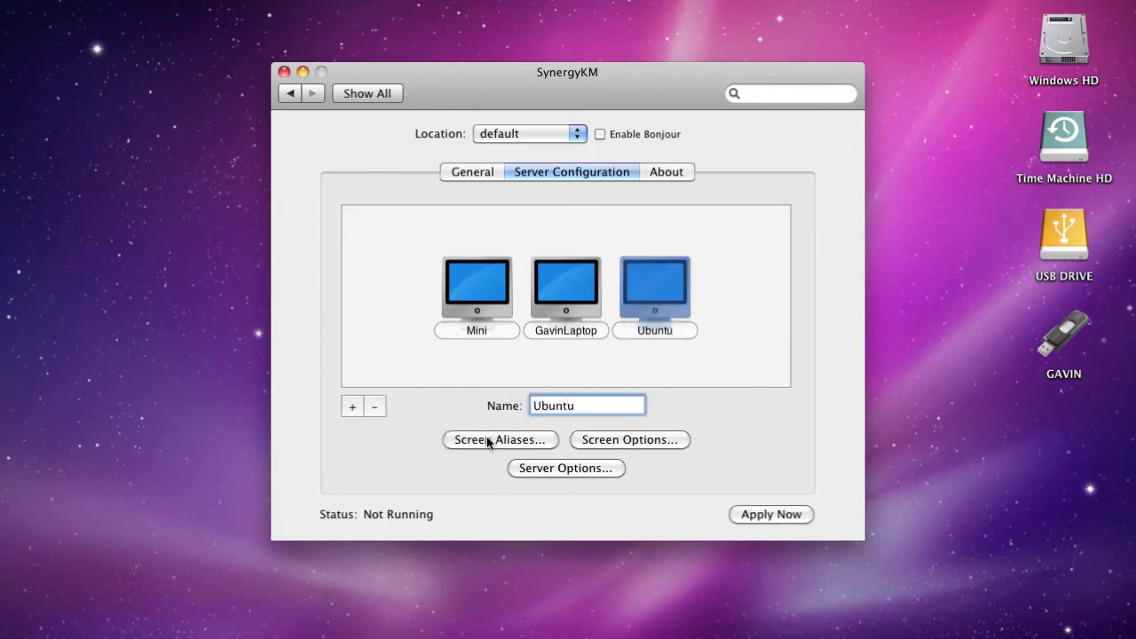
pyautogui.click(500, 441)
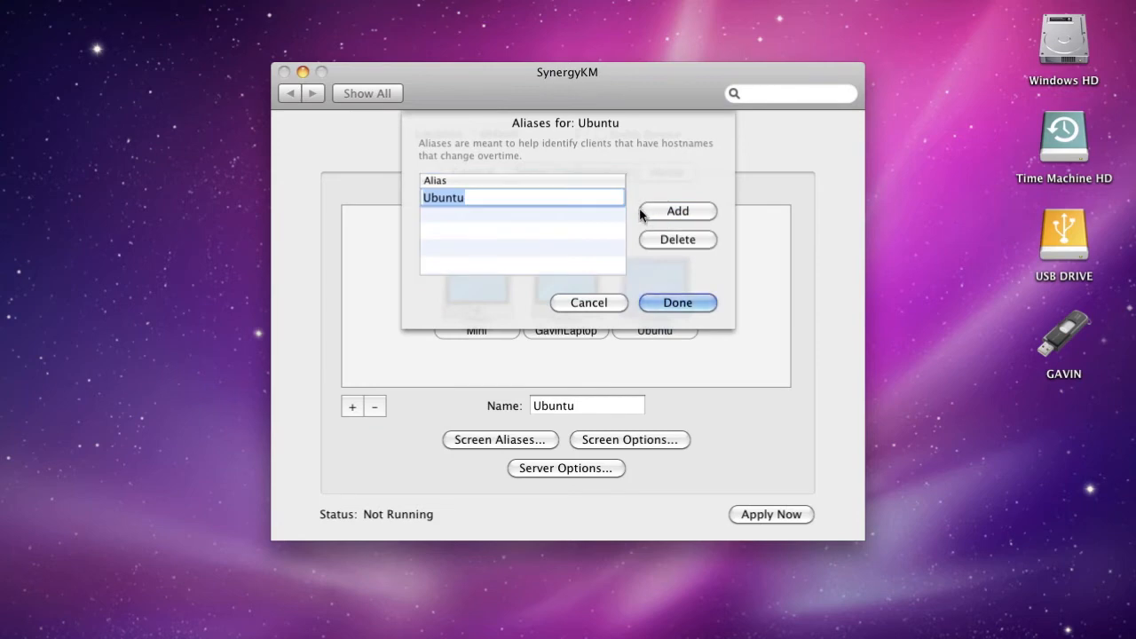
pyautogui.write('.local')
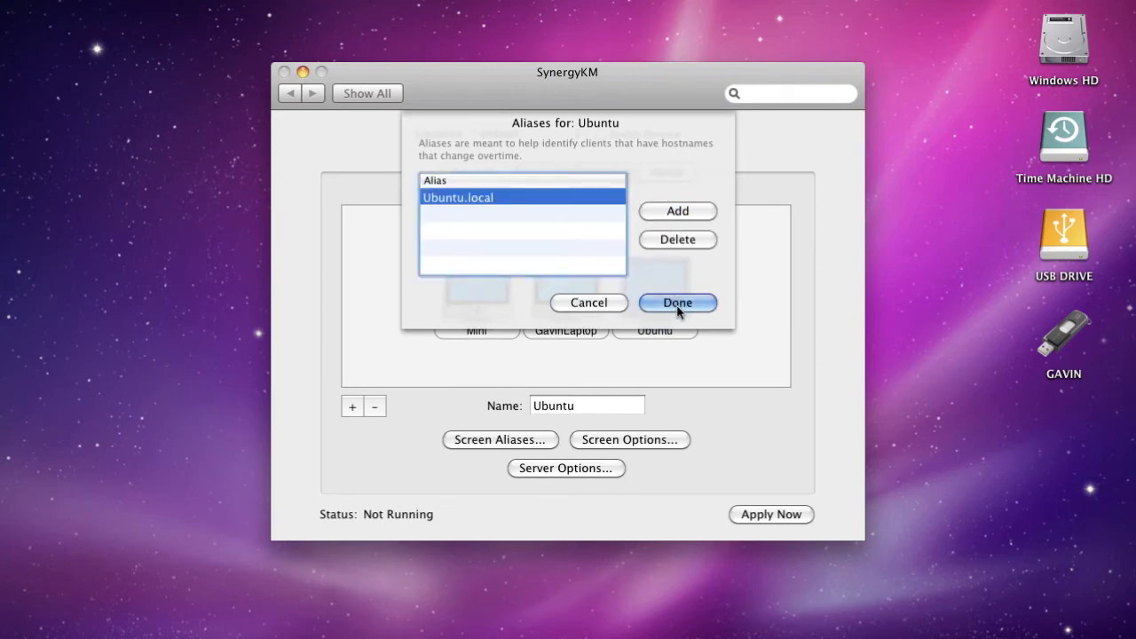
pyautogui.click(678, 301)
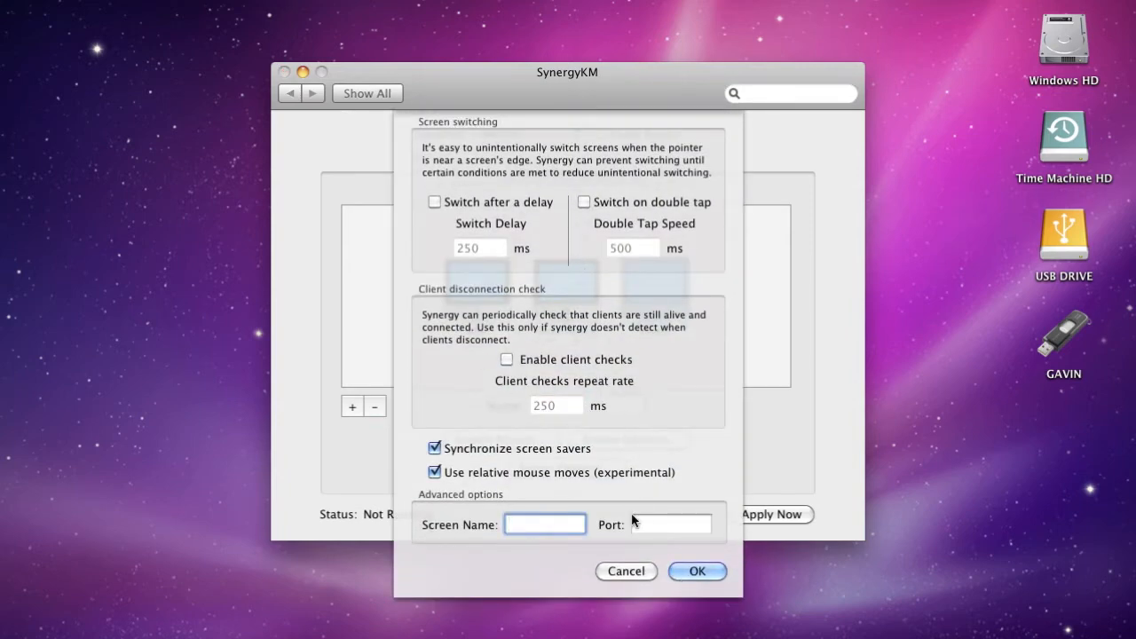
pyautogui.click(696, 572)
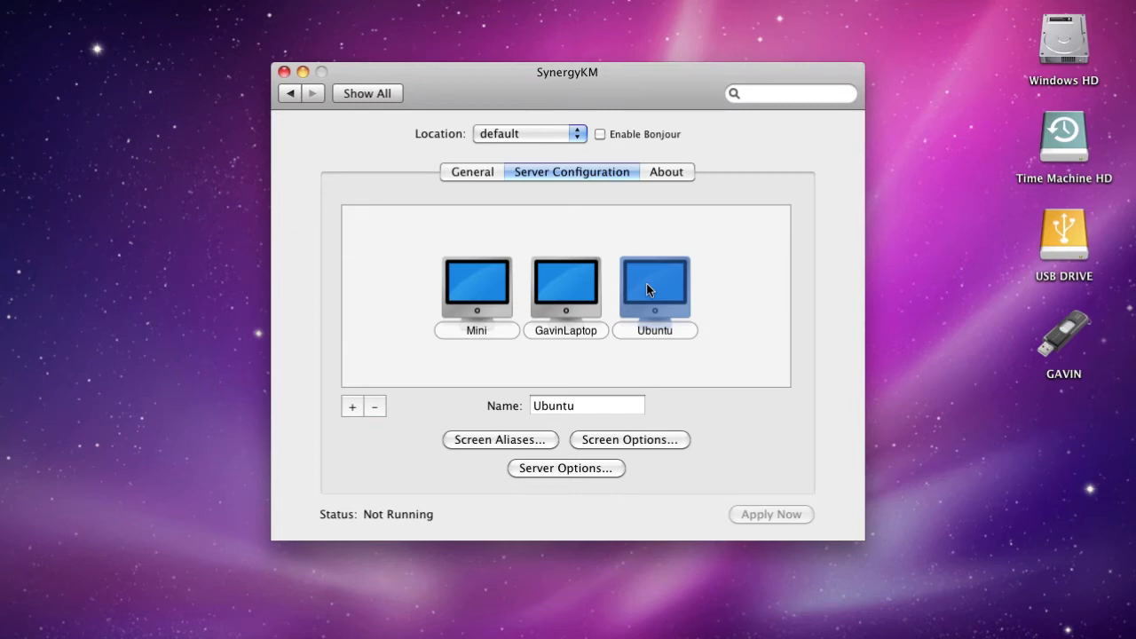
pyautogui.moveTo(645, 291)
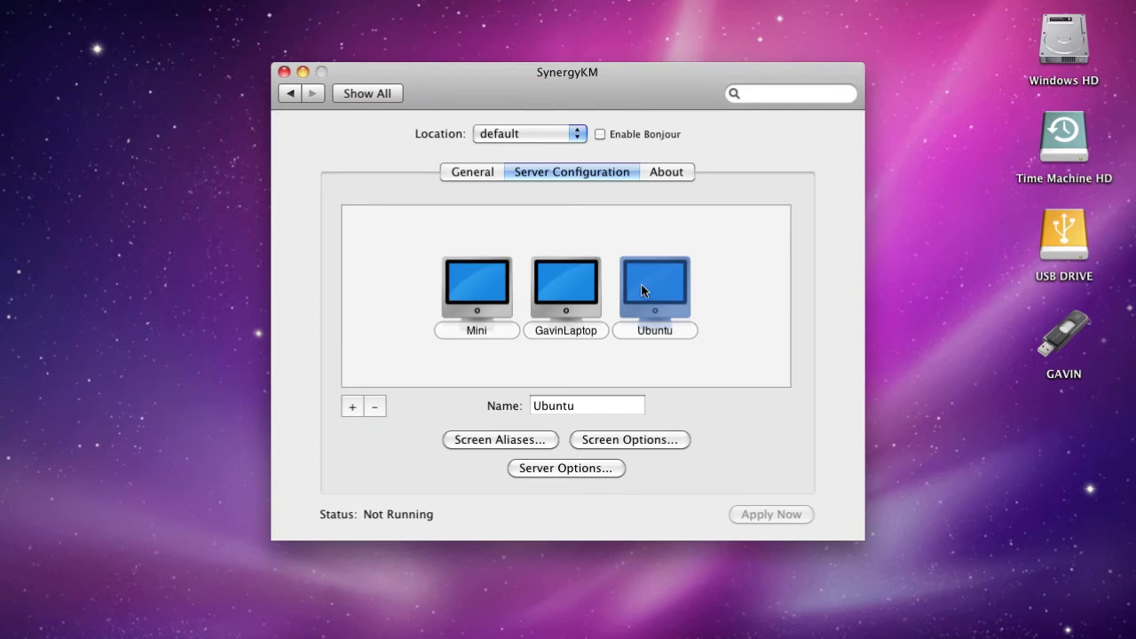
pyautogui.click(373, 405)
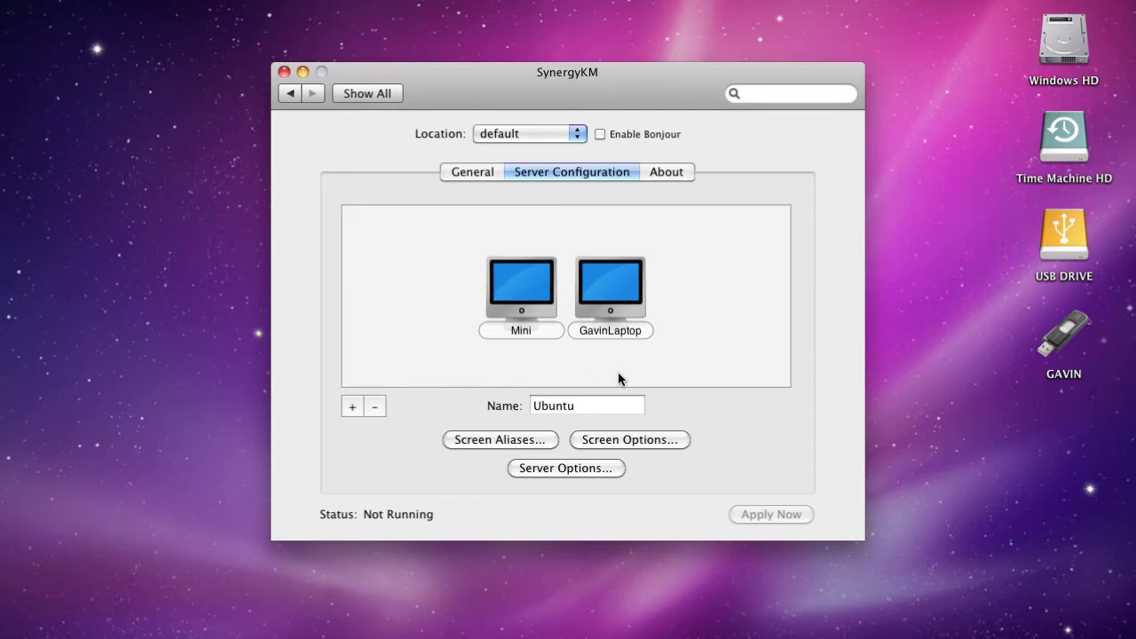
pyautogui.click(522, 288)
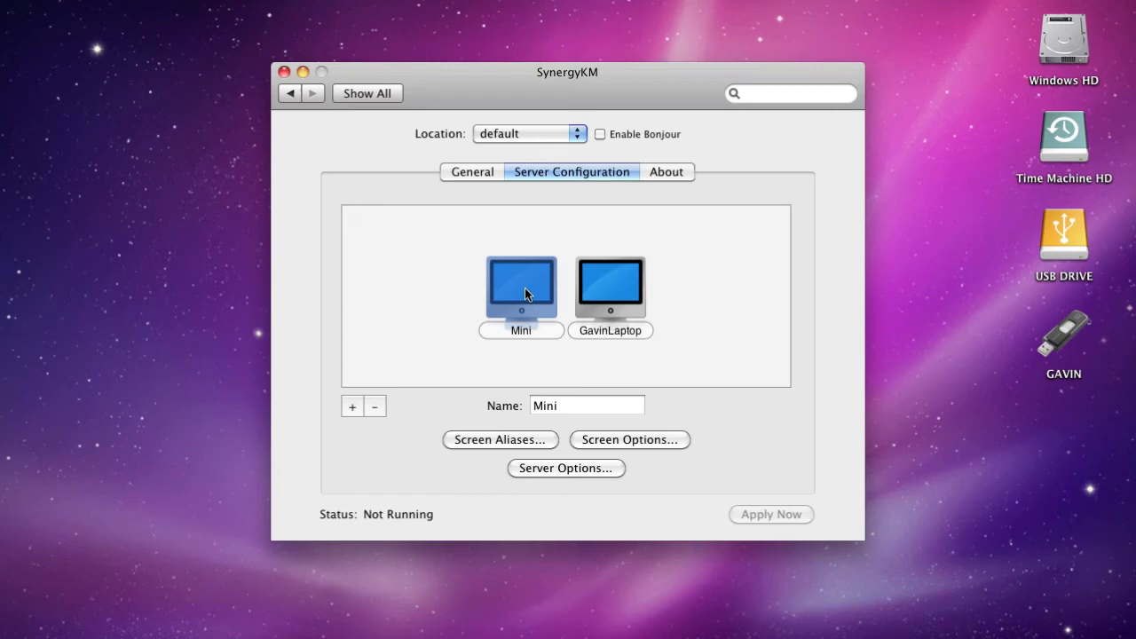
pyautogui.click(611, 286)
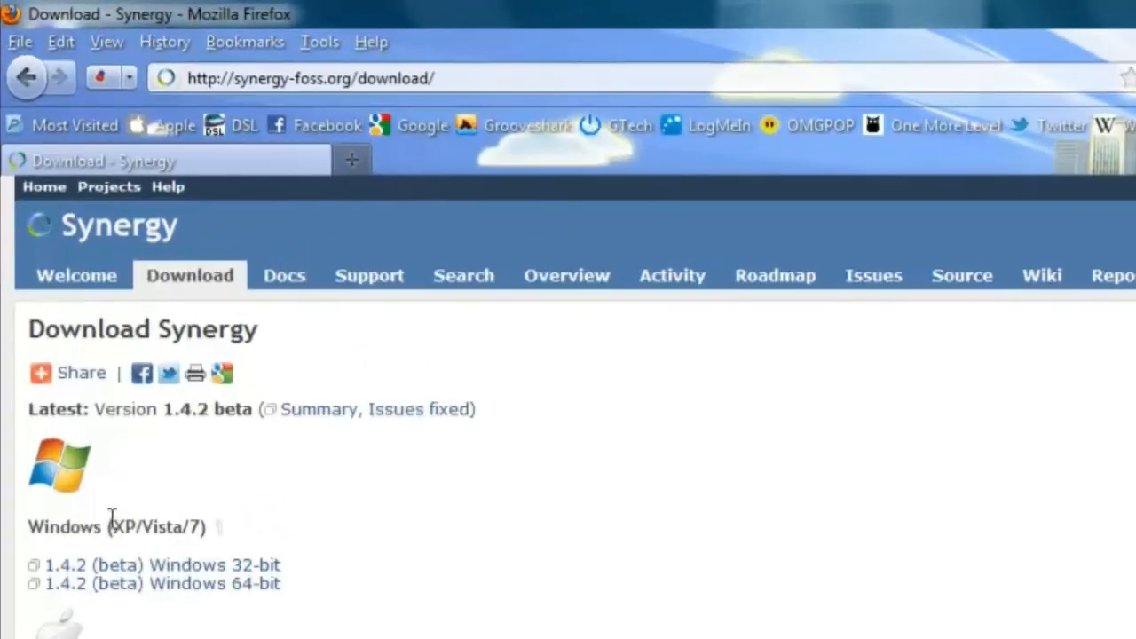
# Scroll through the Synergy download page listing Windows, Mac, Linux and source builds
pyautogui.scroll(-3)
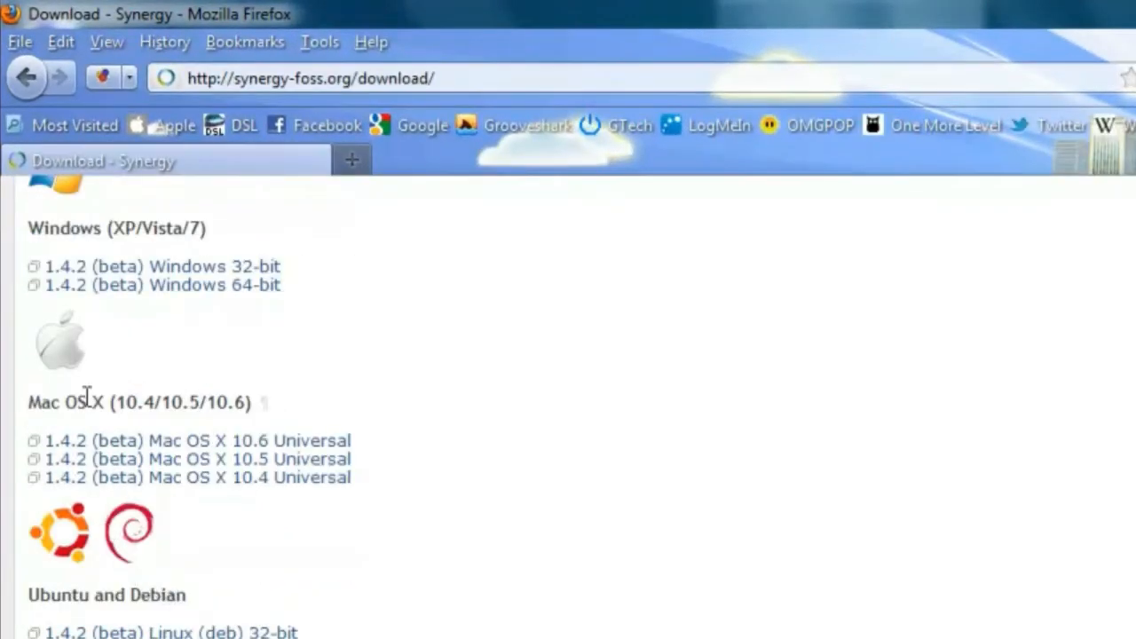
pyautogui.moveTo(336, 569)
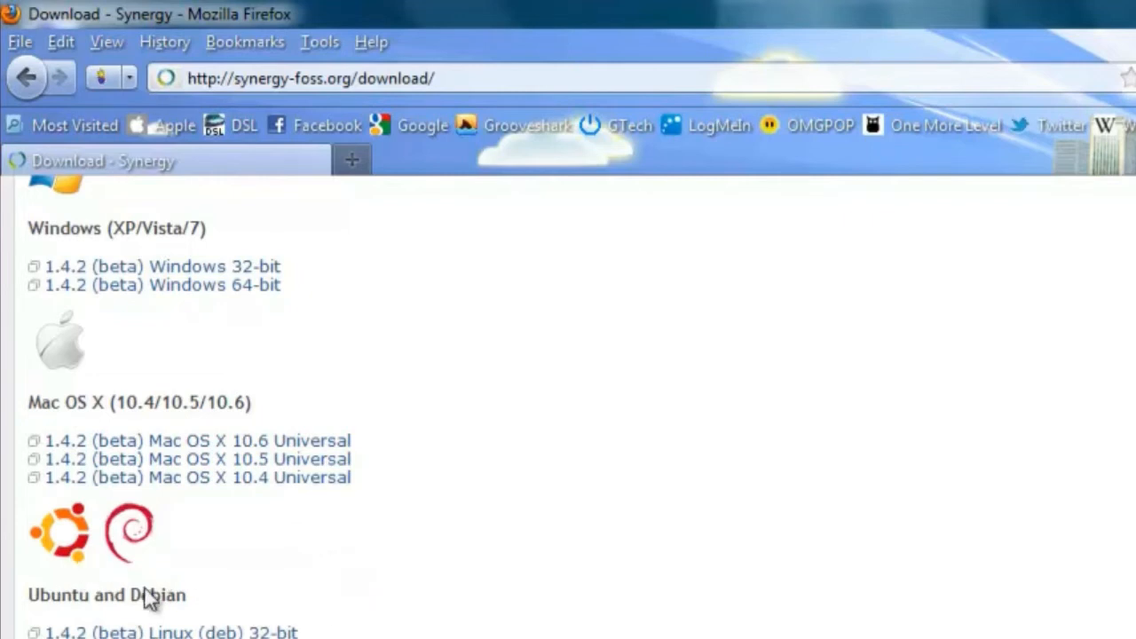
pyautogui.scroll(-3)
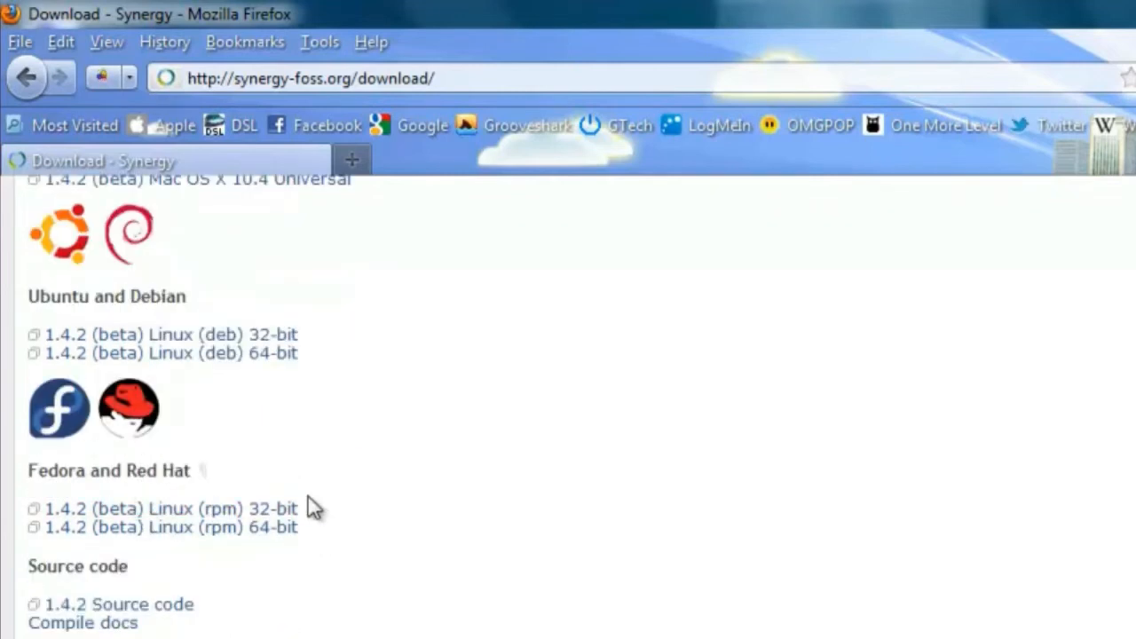
pyautogui.scroll(-3)
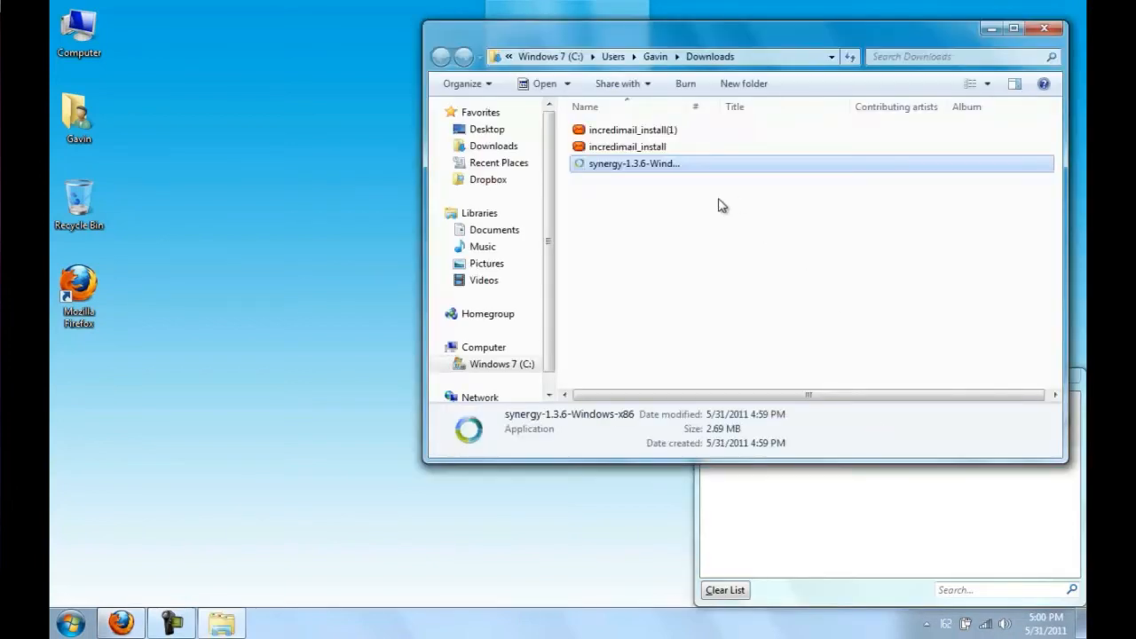
# Run the downloaded Synergy Windows installer, accept the GPL, install to Program Files, and close Downloads
pyautogui.doubleClick(634, 164)
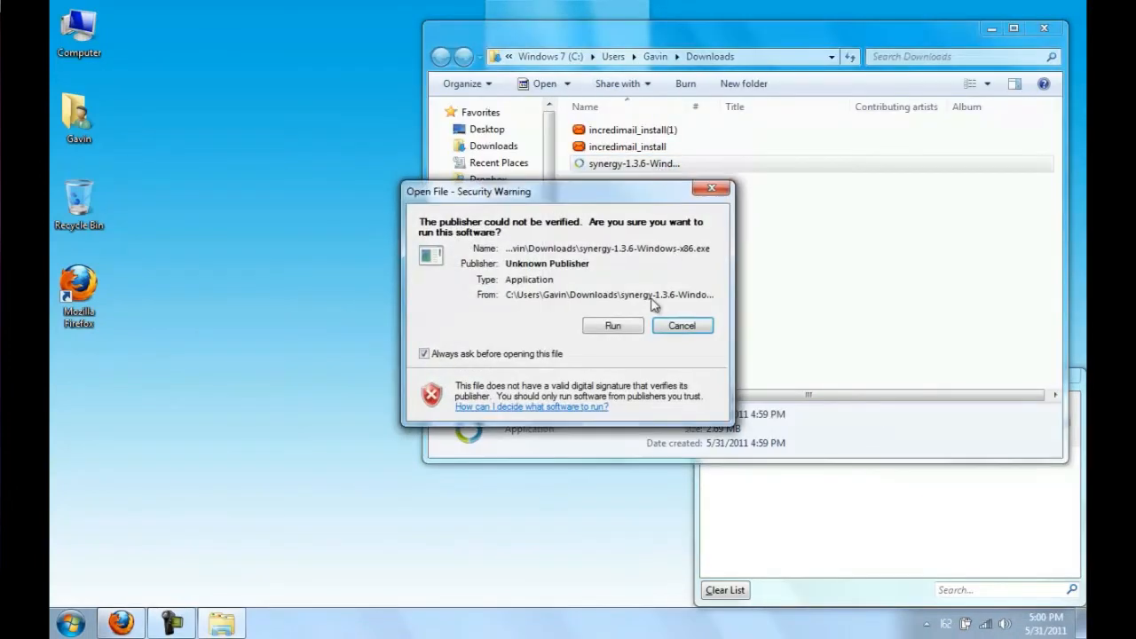
pyautogui.click(612, 326)
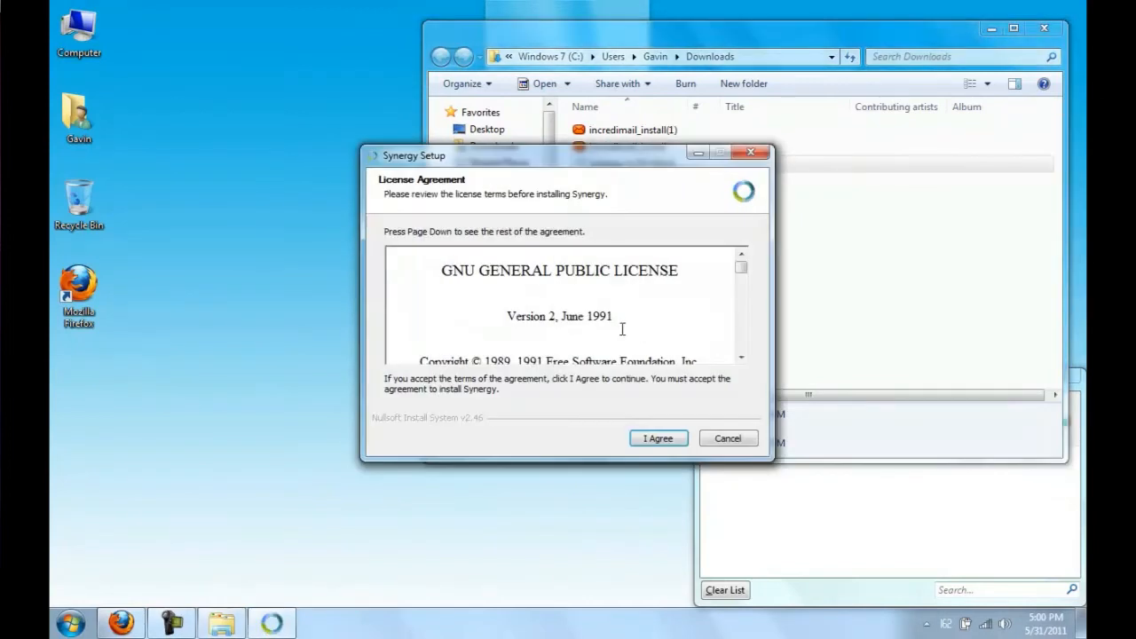
pyautogui.click(657, 436)
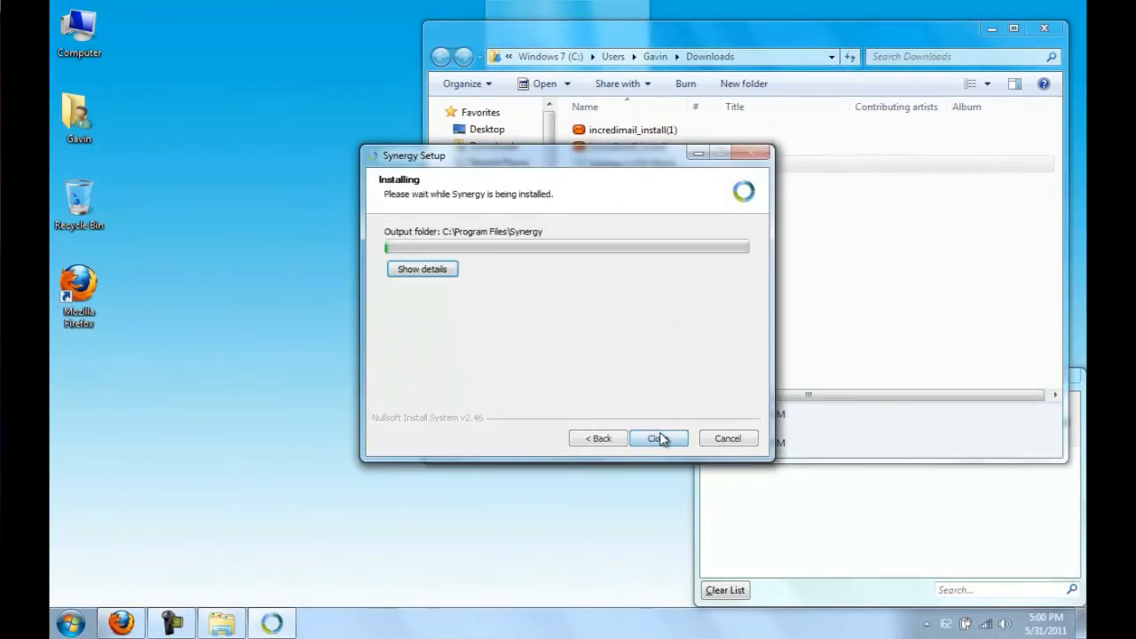
pyautogui.click(422, 270)
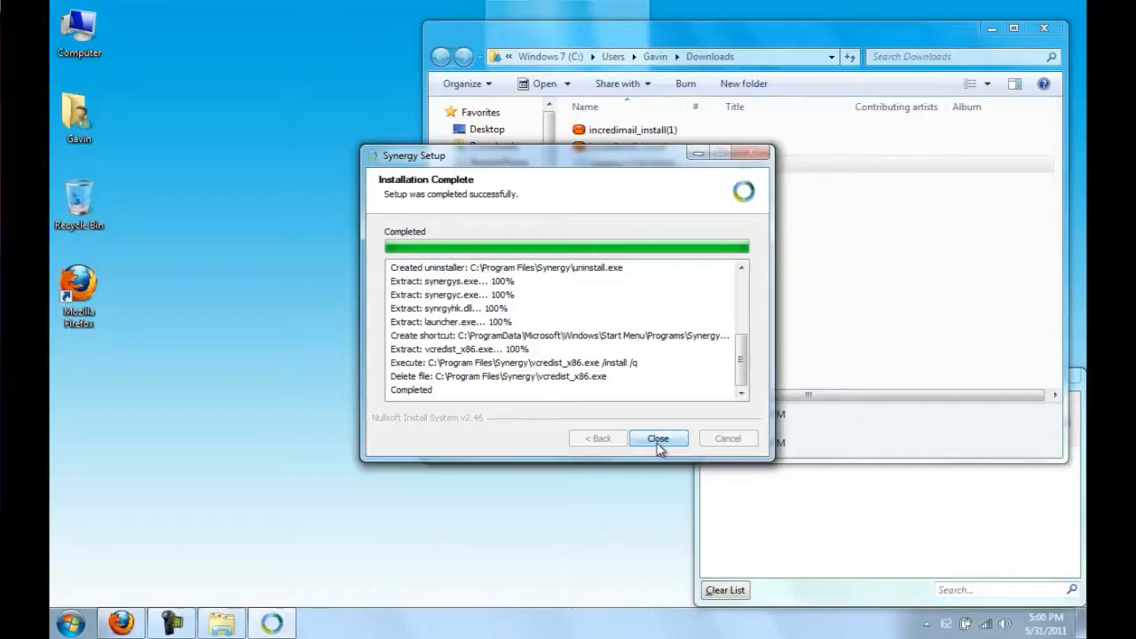
pyautogui.click(657, 437)
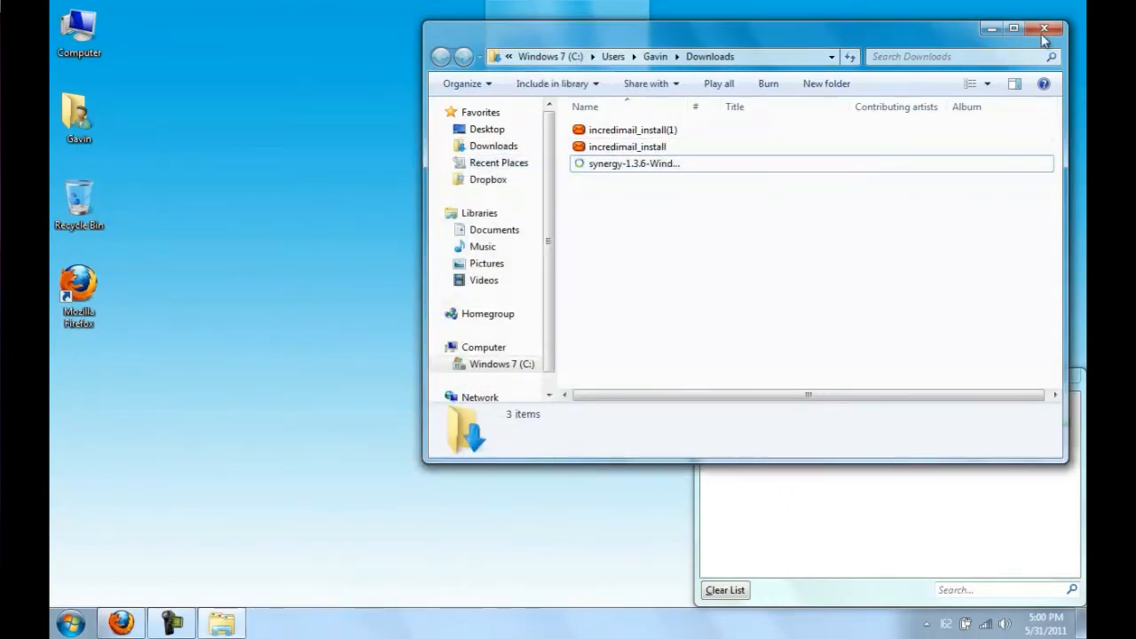
pyautogui.click(1044, 28)
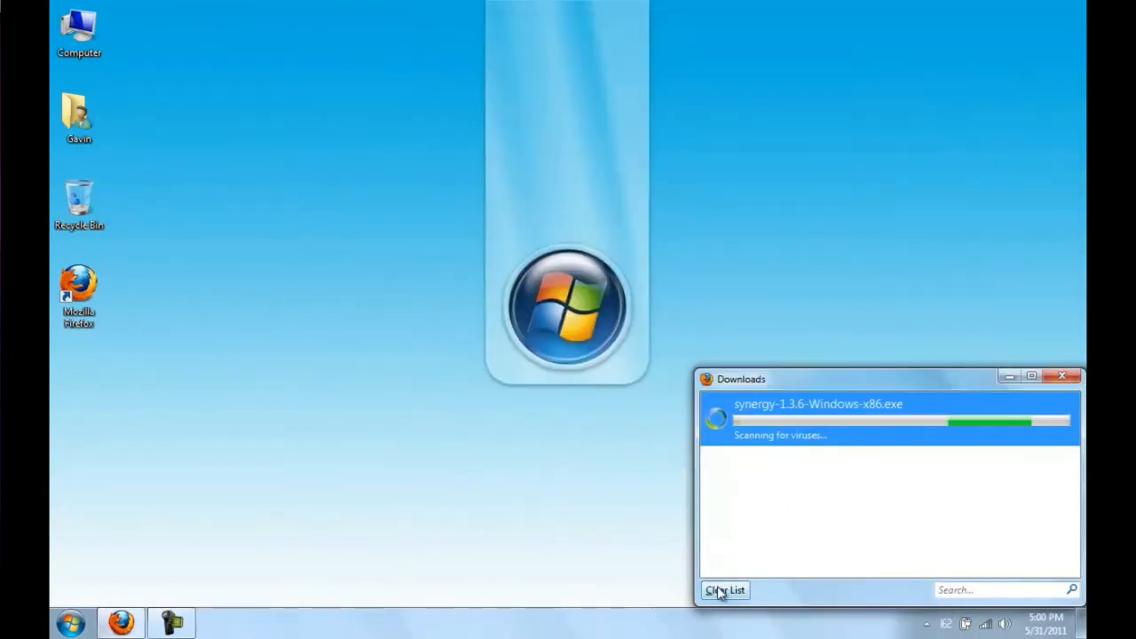
# Launch the Synergy client from the Windows Start menu
pyautogui.click(71, 622)
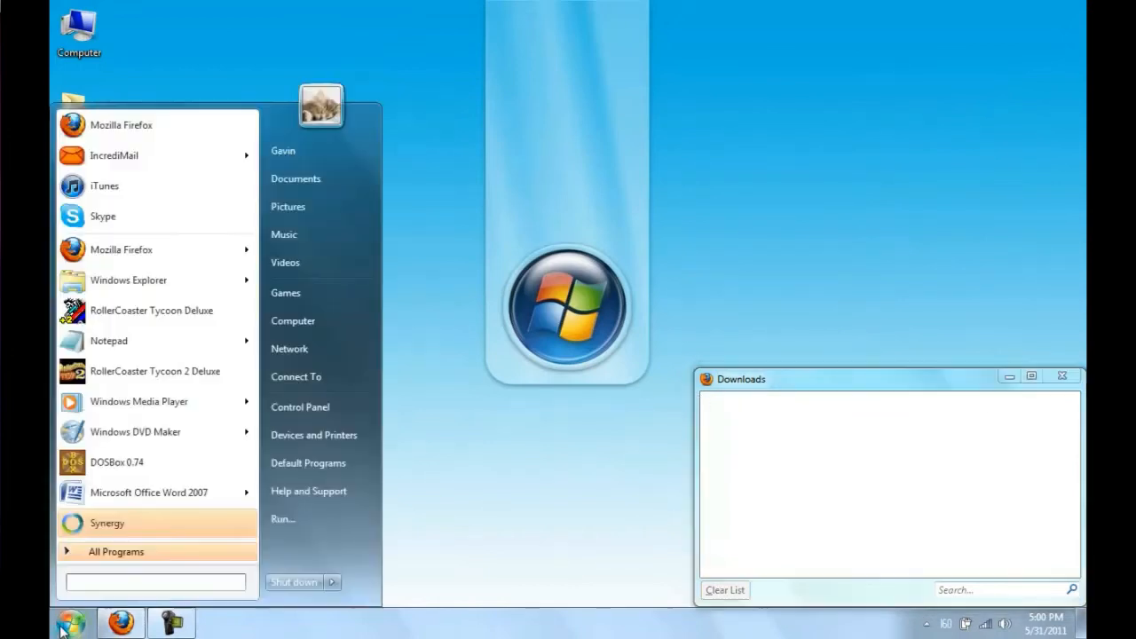
pyautogui.moveTo(160, 525)
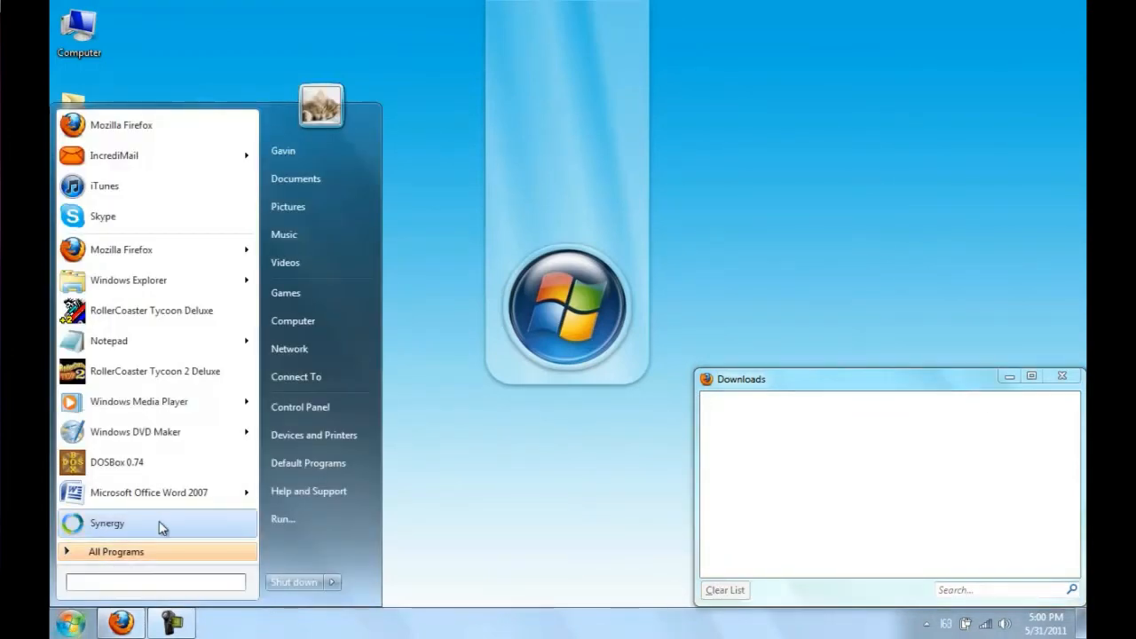
pyautogui.moveTo(148, 529)
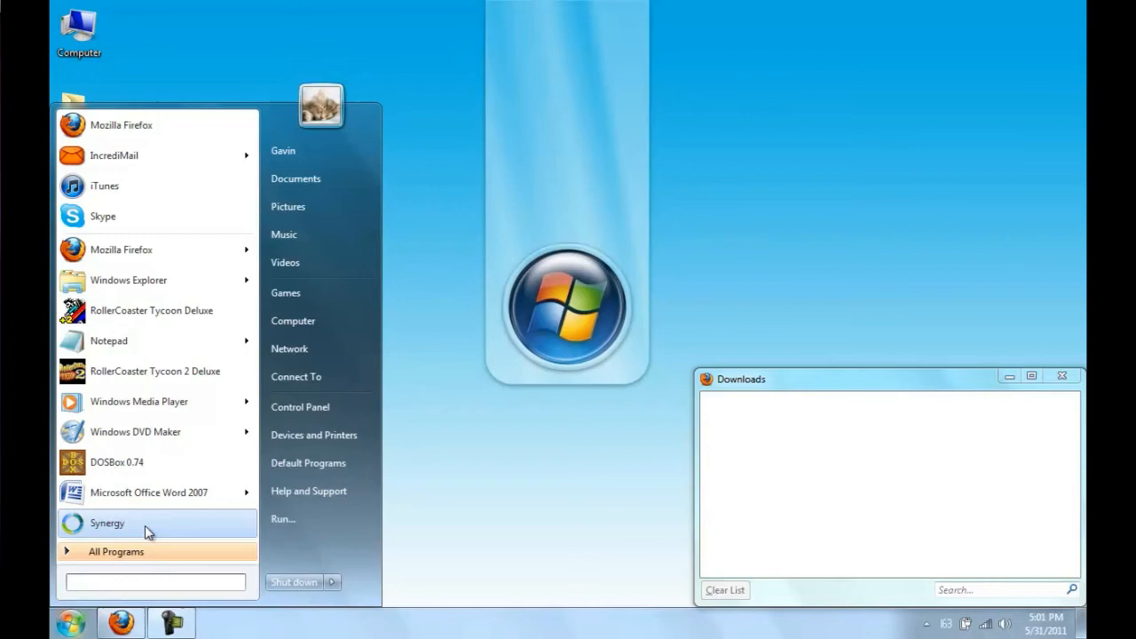
pyautogui.click(106, 522)
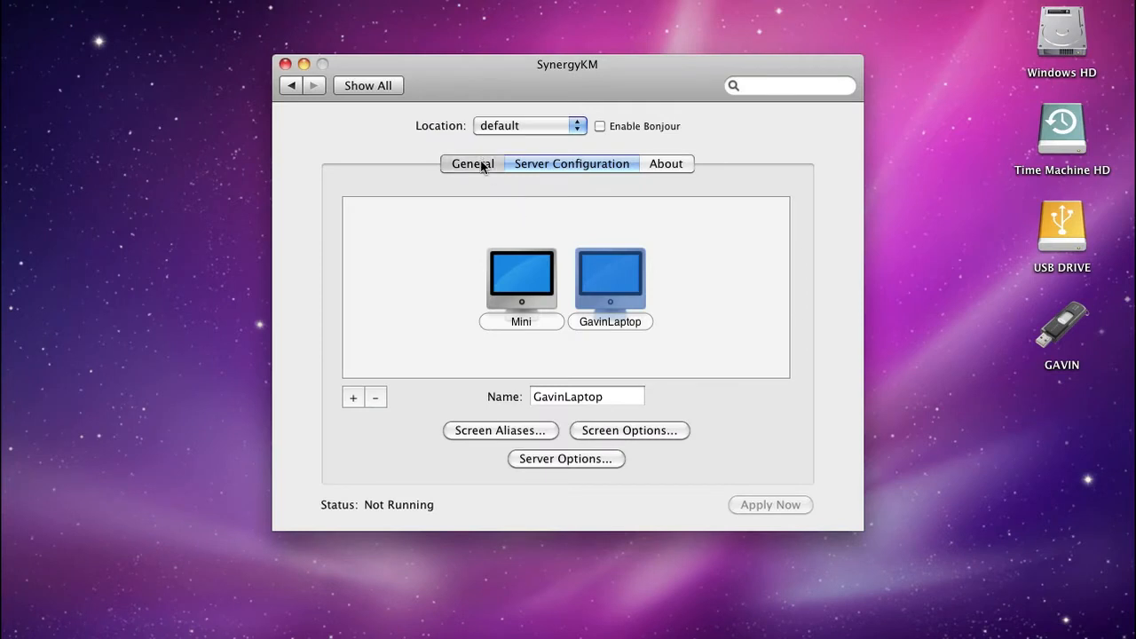
# On the General tab turn Synergy on and allow the downloaded synergyd app to run
pyautogui.click(473, 163)
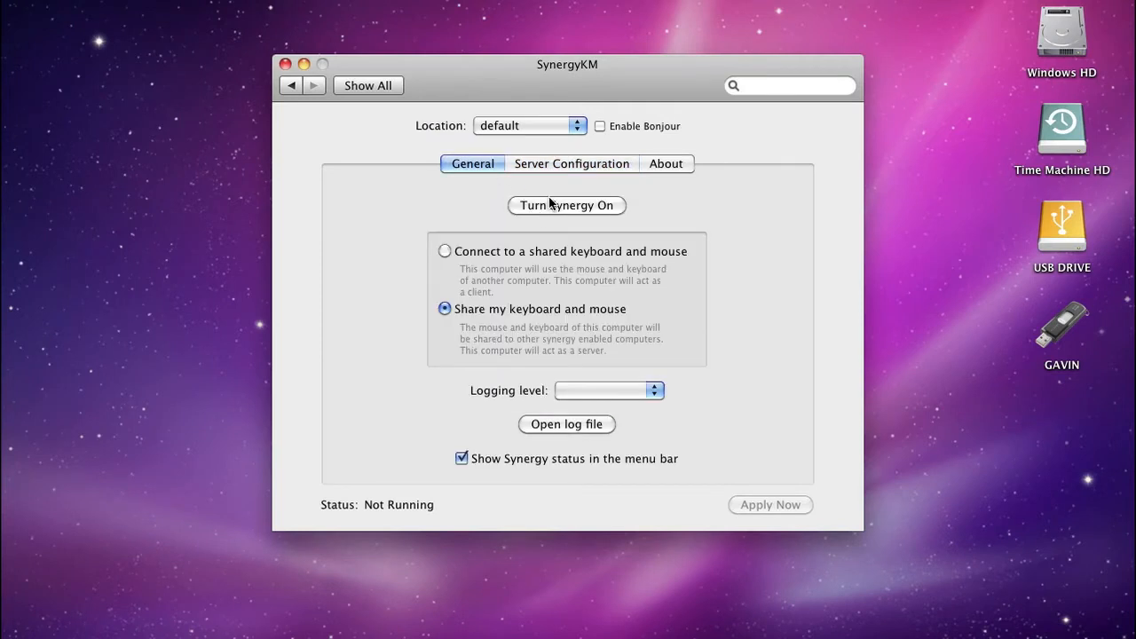
pyautogui.click(567, 206)
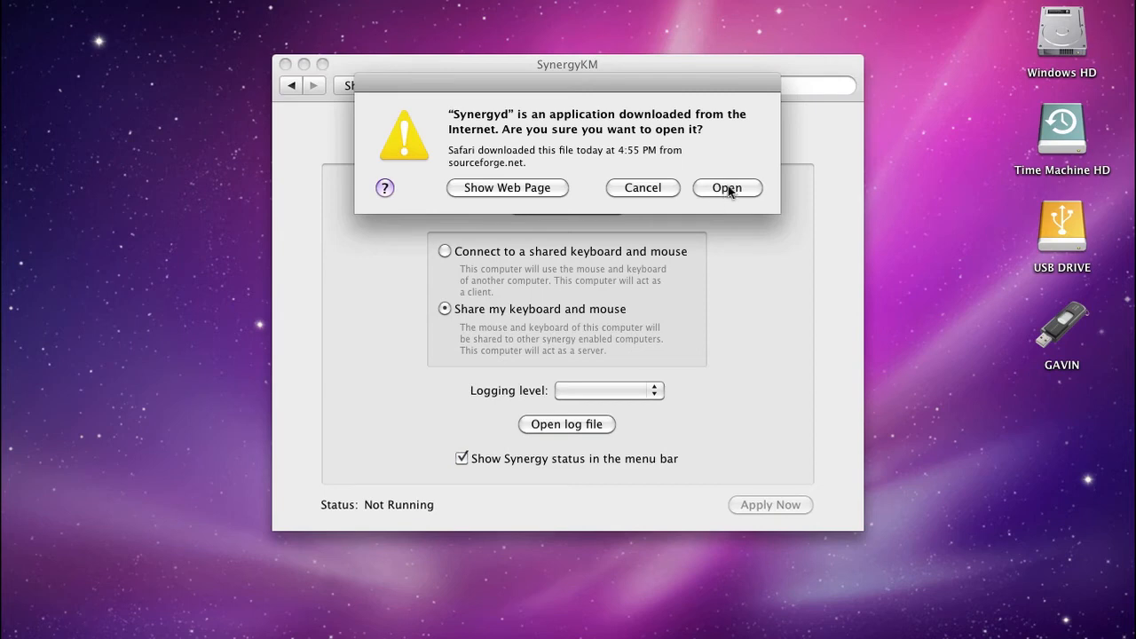
pyautogui.click(726, 188)
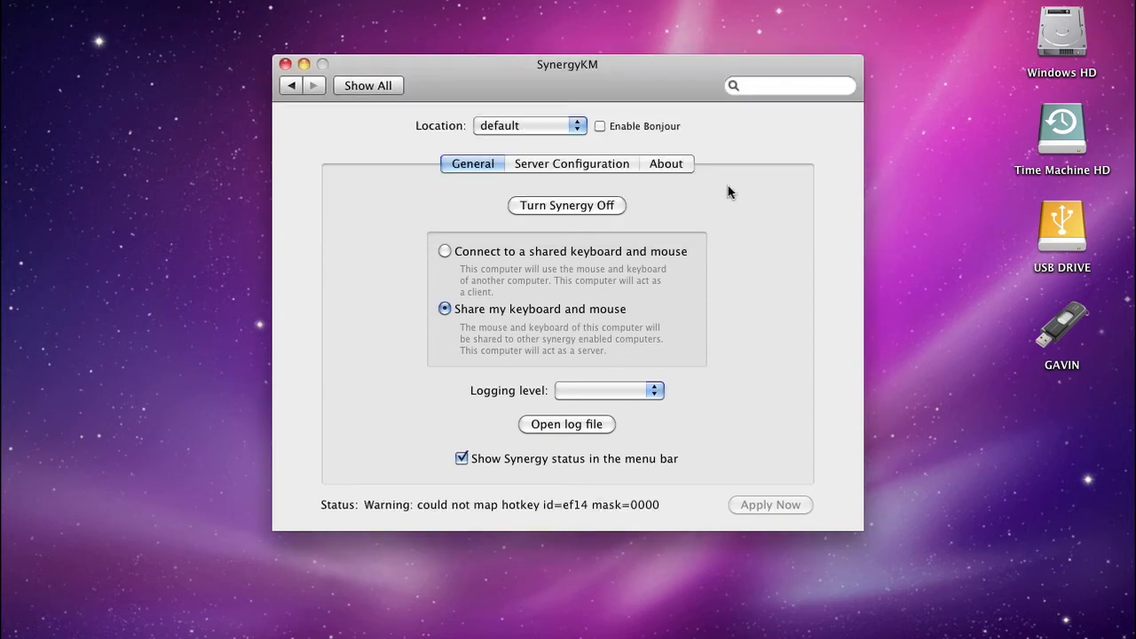
pyautogui.moveTo(472, 416)
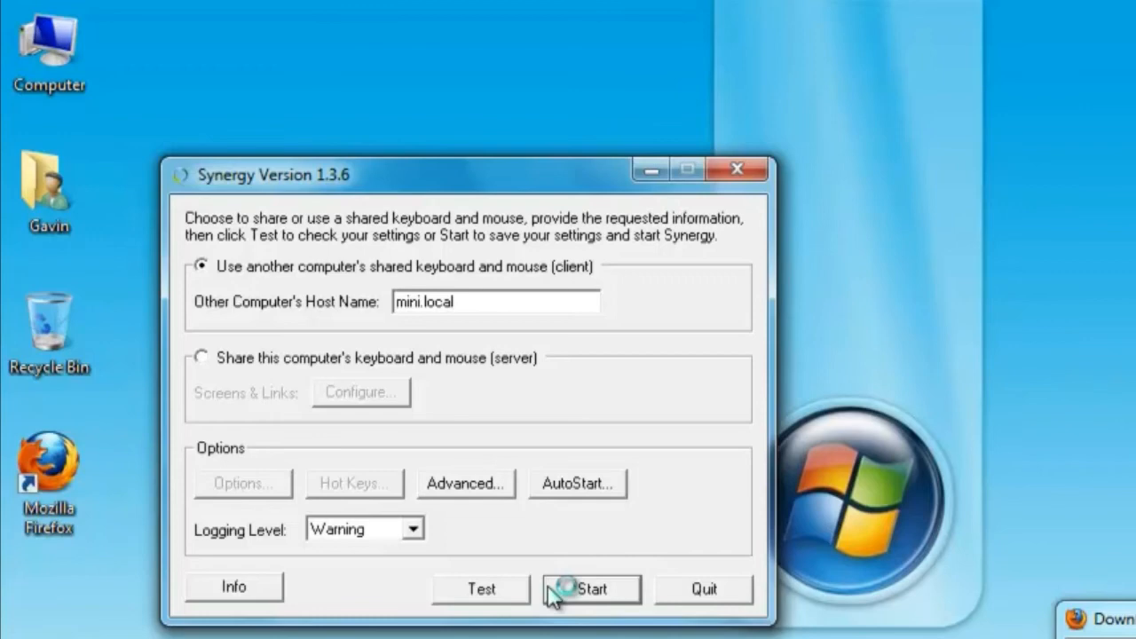
# Start the Synergy client connection to the Mac host mini.local
pyautogui.click(592, 589)
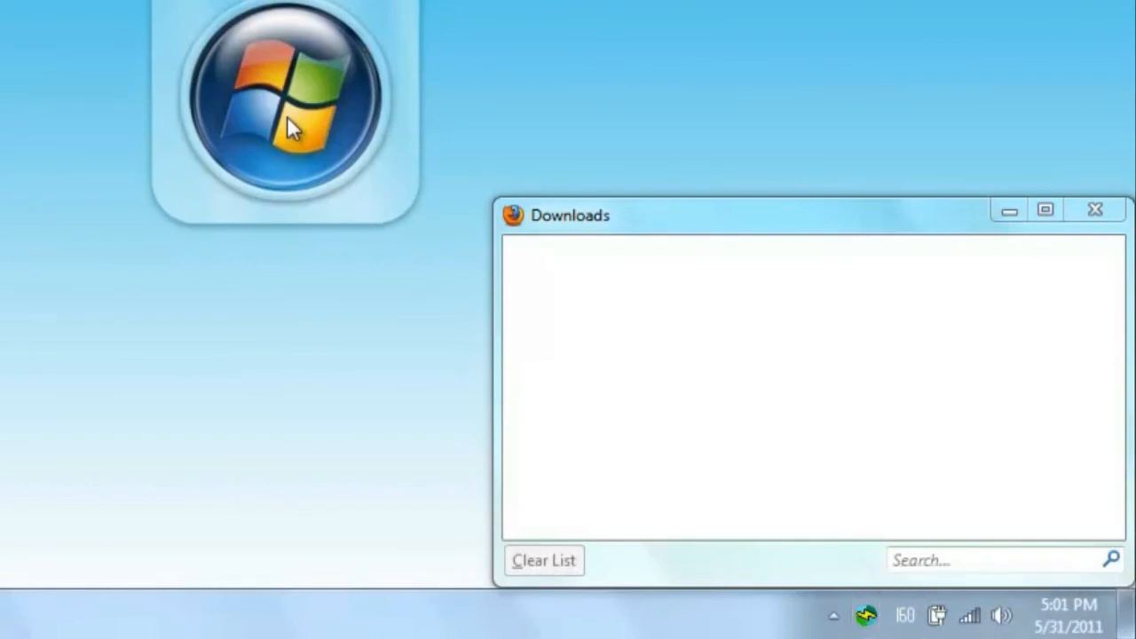
pyautogui.moveTo(868, 615)
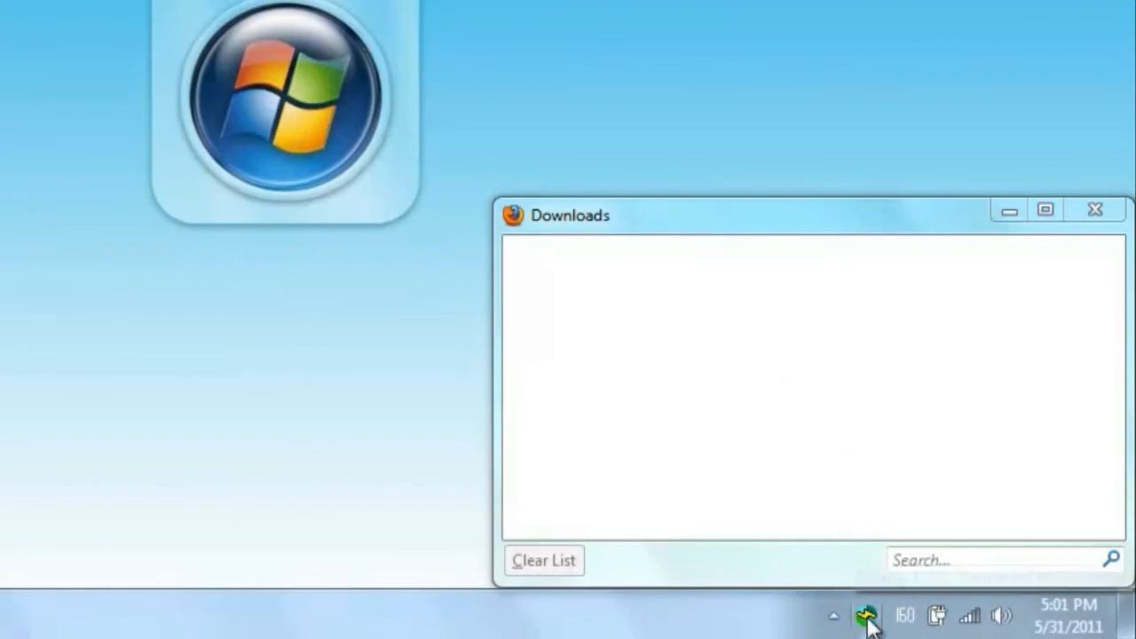
pyautogui.moveTo(867, 614)
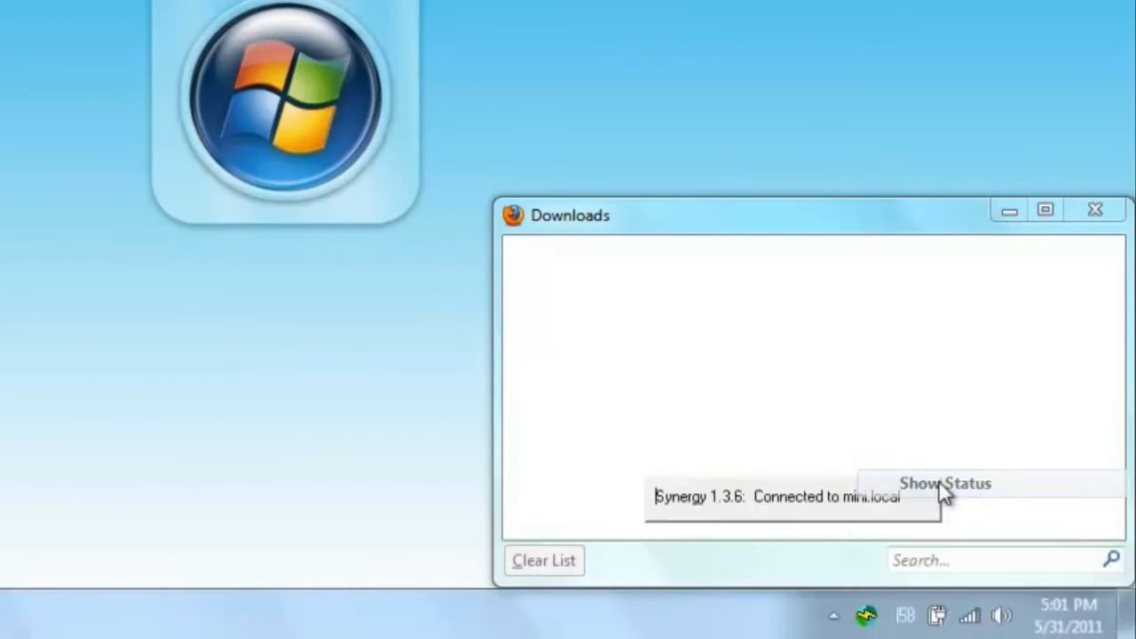
pyautogui.moveTo(488, 487)
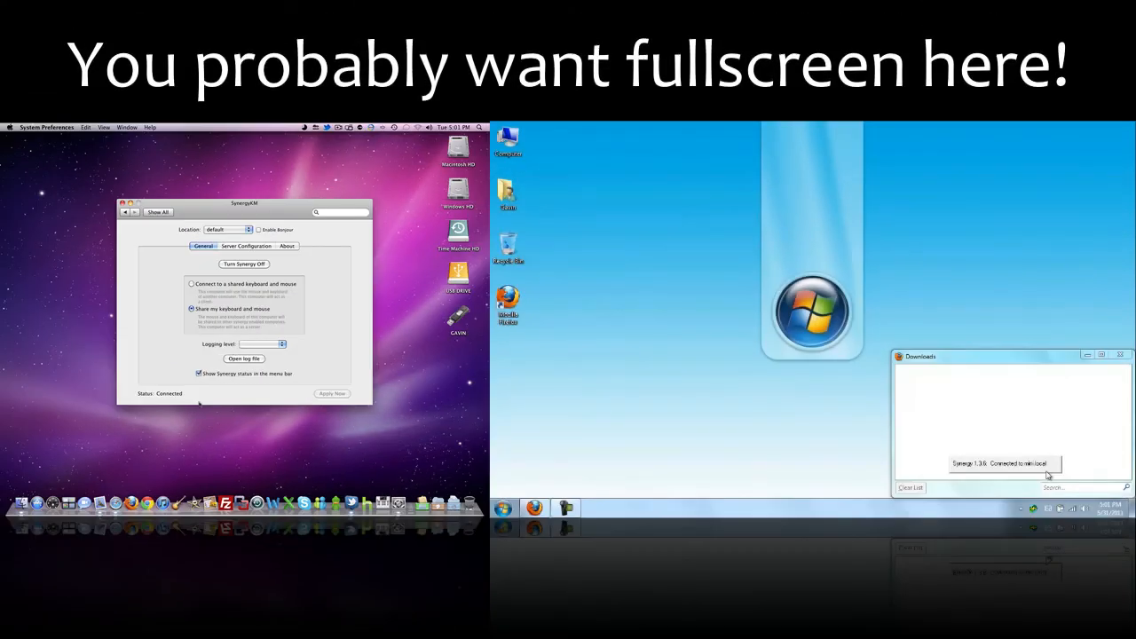
# Close the SynergyKM settings window and launch Notepad from the PC's Start menu
pyautogui.click(124, 203)
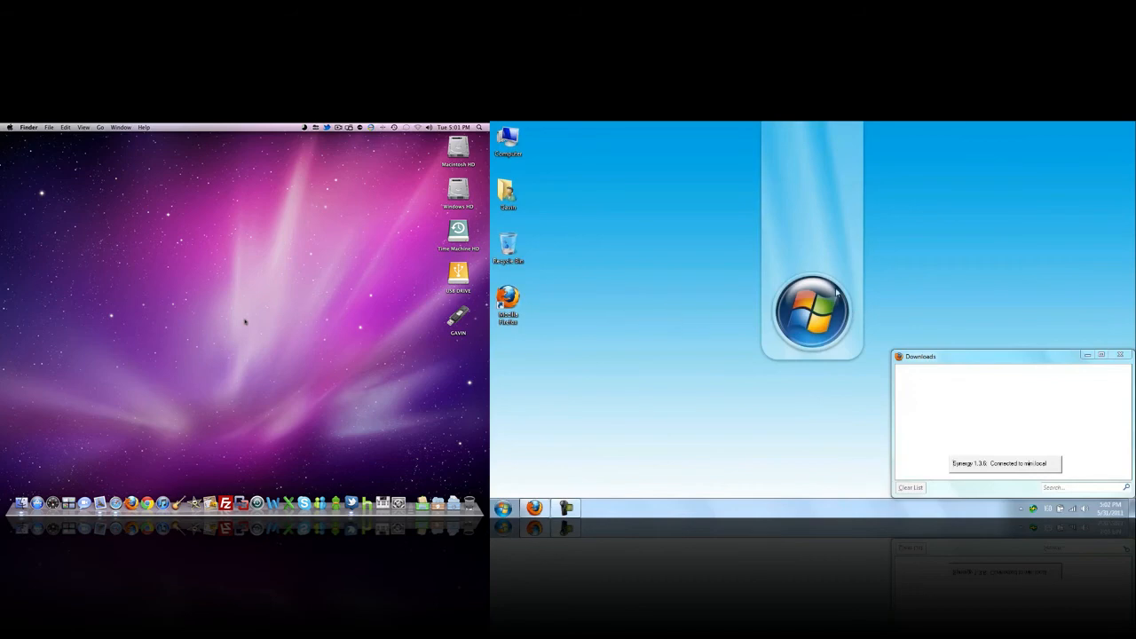
pyautogui.moveTo(586, 270)
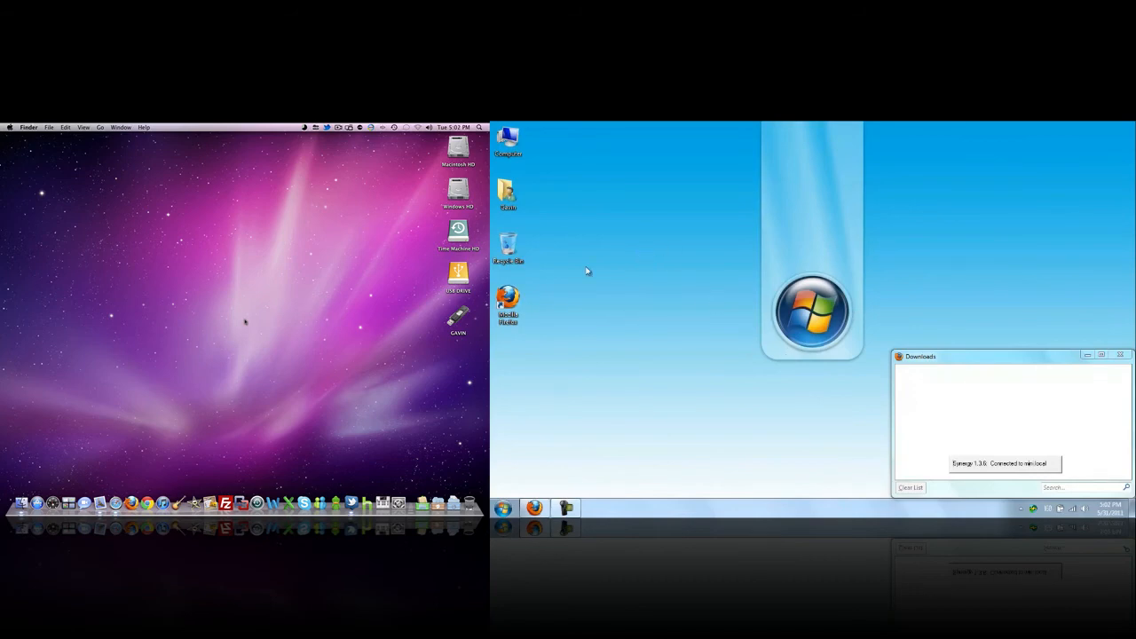
pyautogui.click(505, 508)
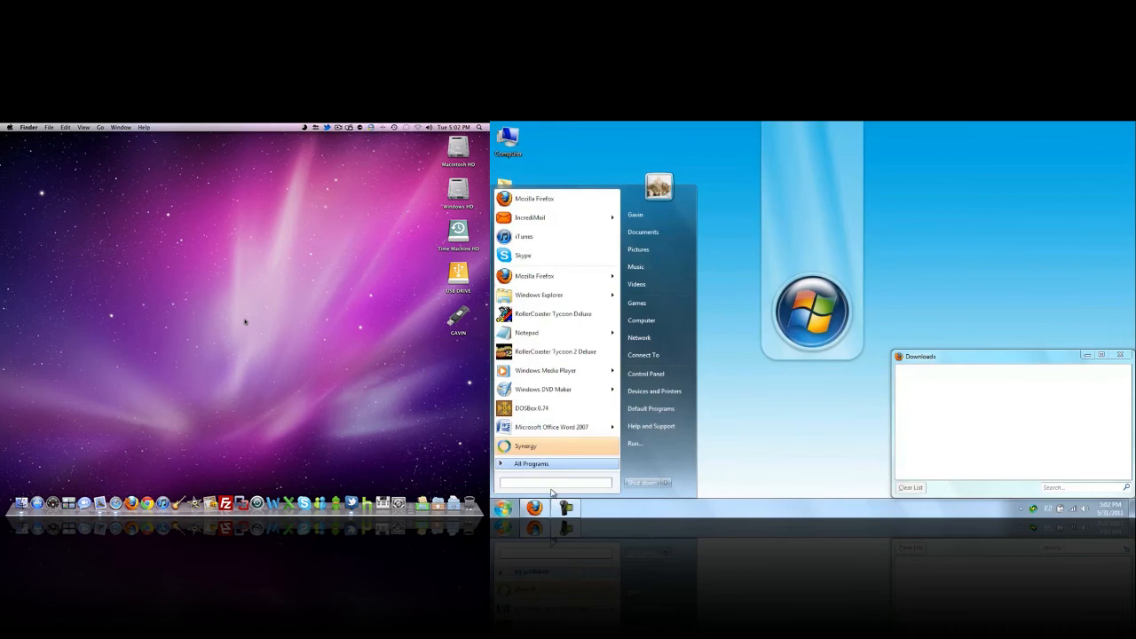
pyautogui.click(533, 463)
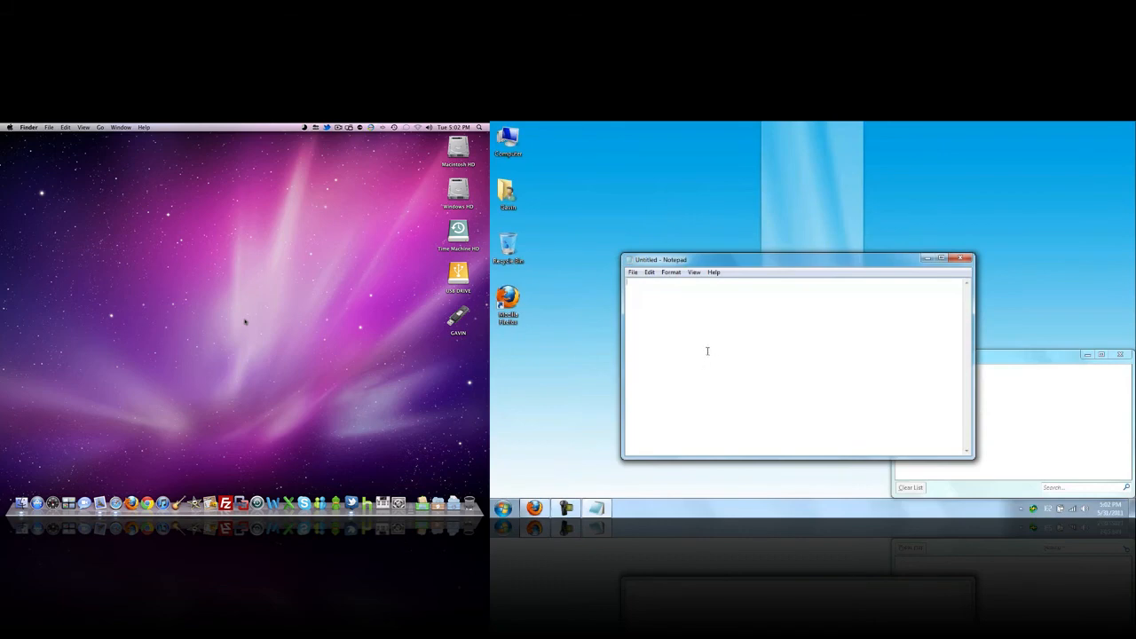
# Write 'Hey this is my typing lol' in Notepad and paste it into TextEdit on the Mac
pyautogui.write('Hey this is')
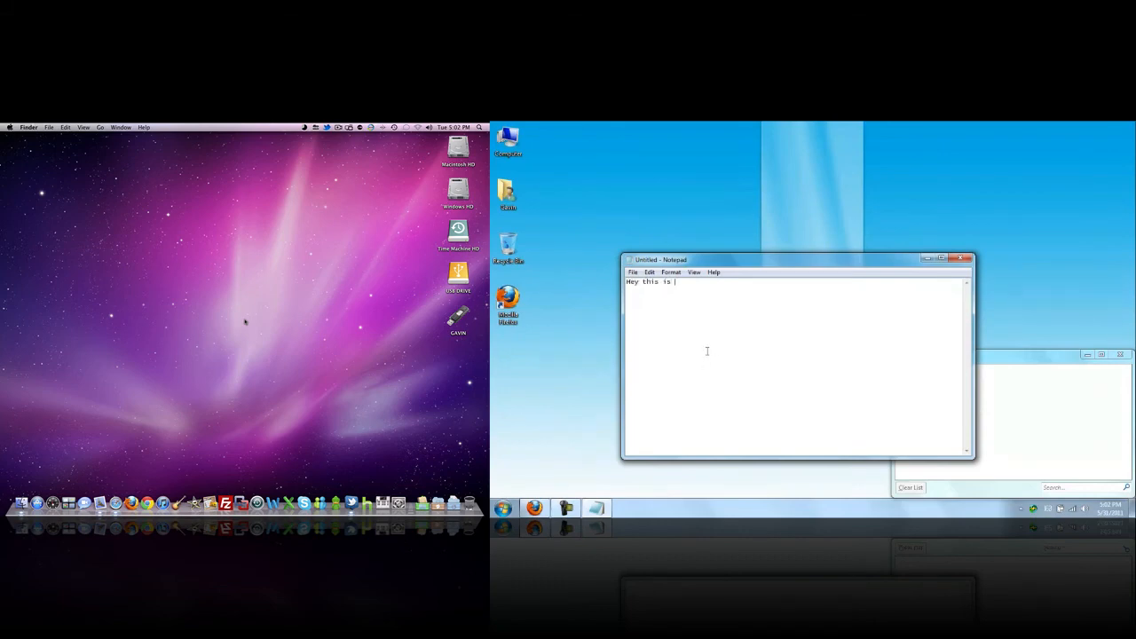
pyautogui.write('my typing lolololol.')
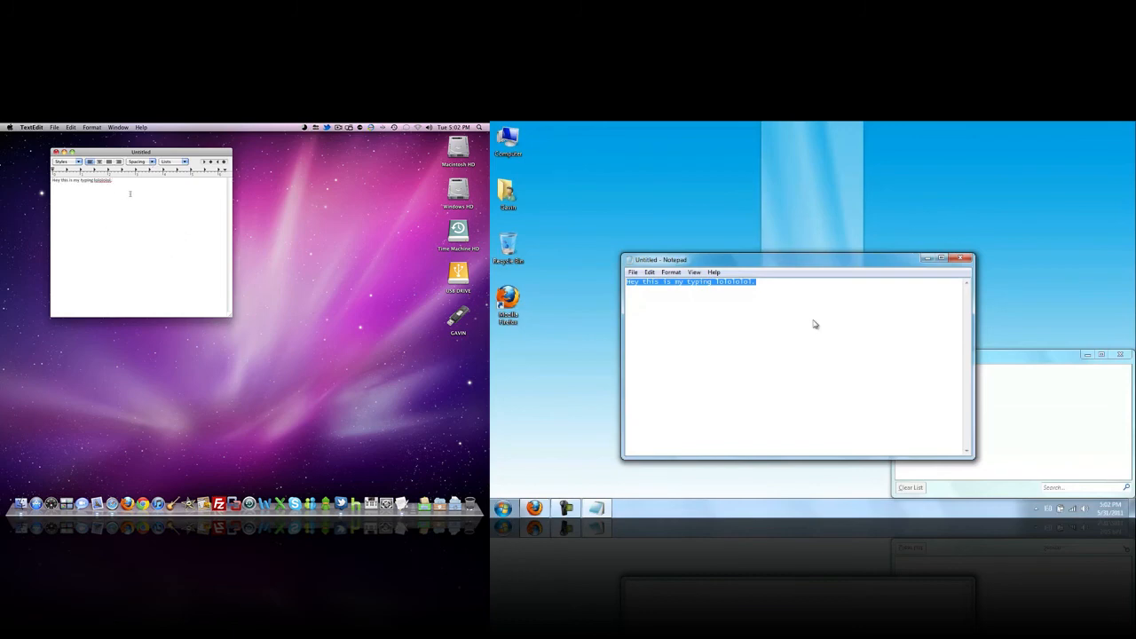
pyautogui.click(93, 128)
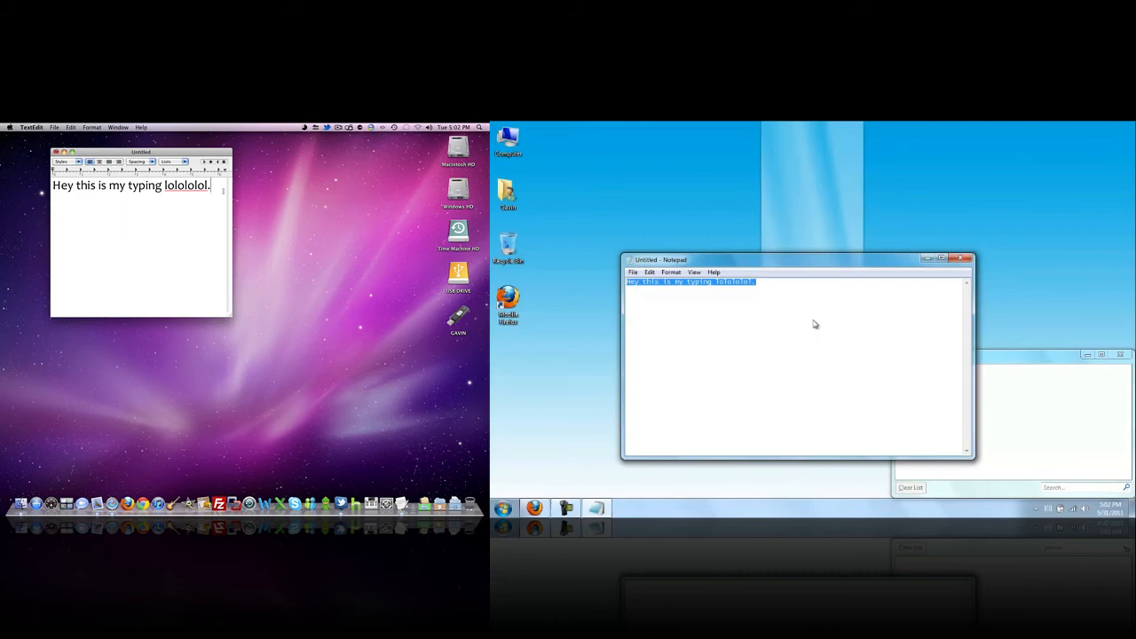
pyautogui.moveTo(813, 320)
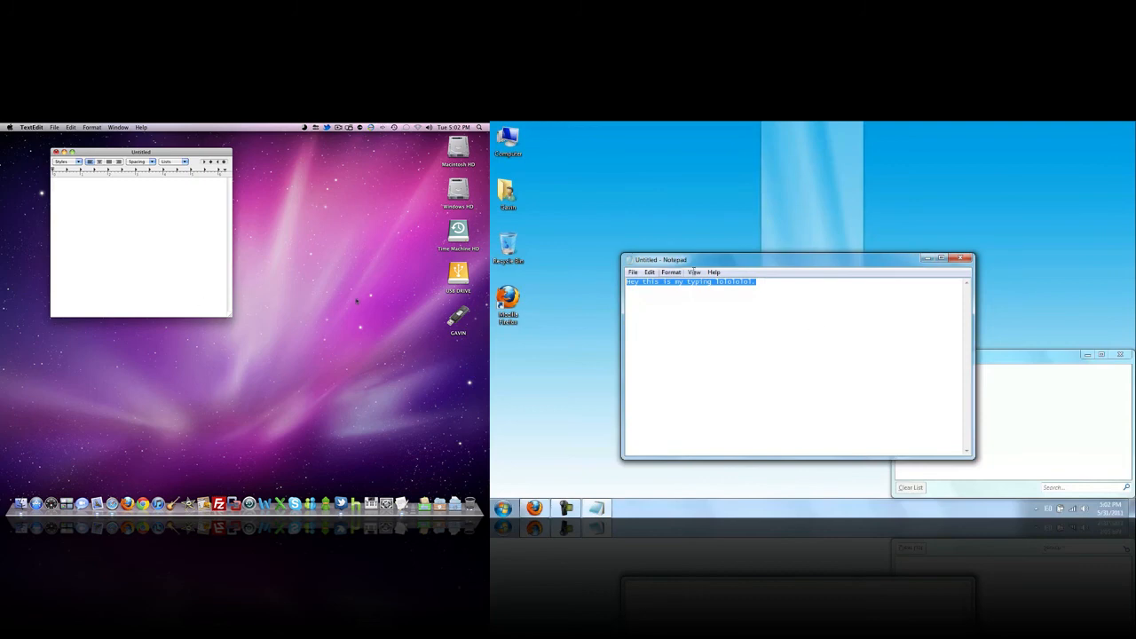
# Deselect the Notepad text and add full stops to the end of the sentence
pyautogui.click(779, 380)
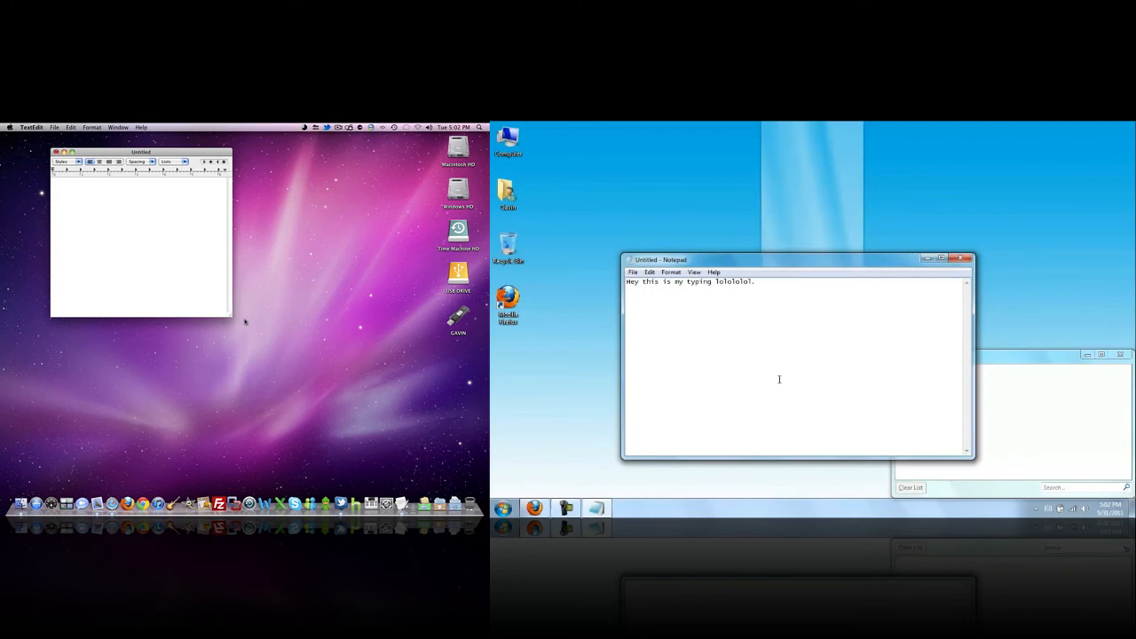
pyautogui.moveTo(840, 356)
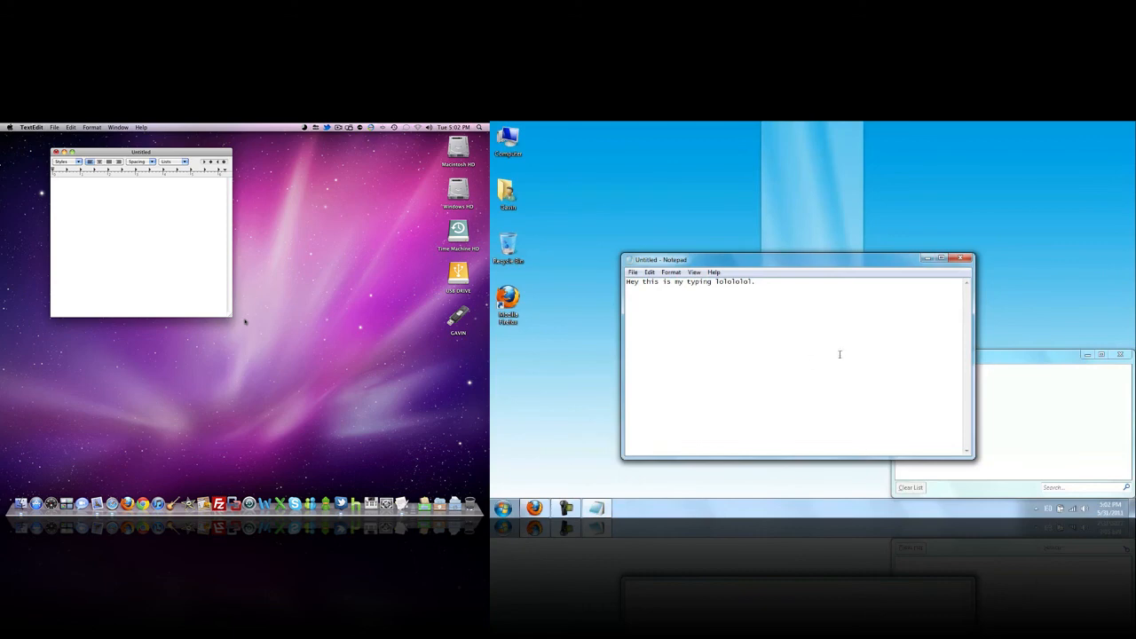
pyautogui.moveTo(772, 216)
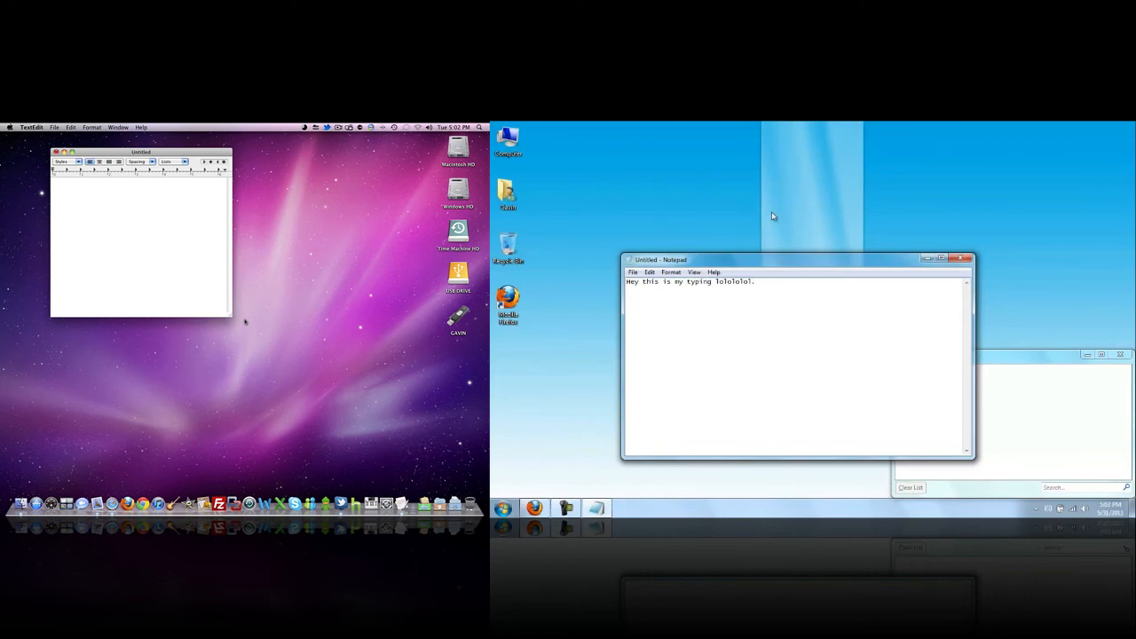
pyautogui.write('.')
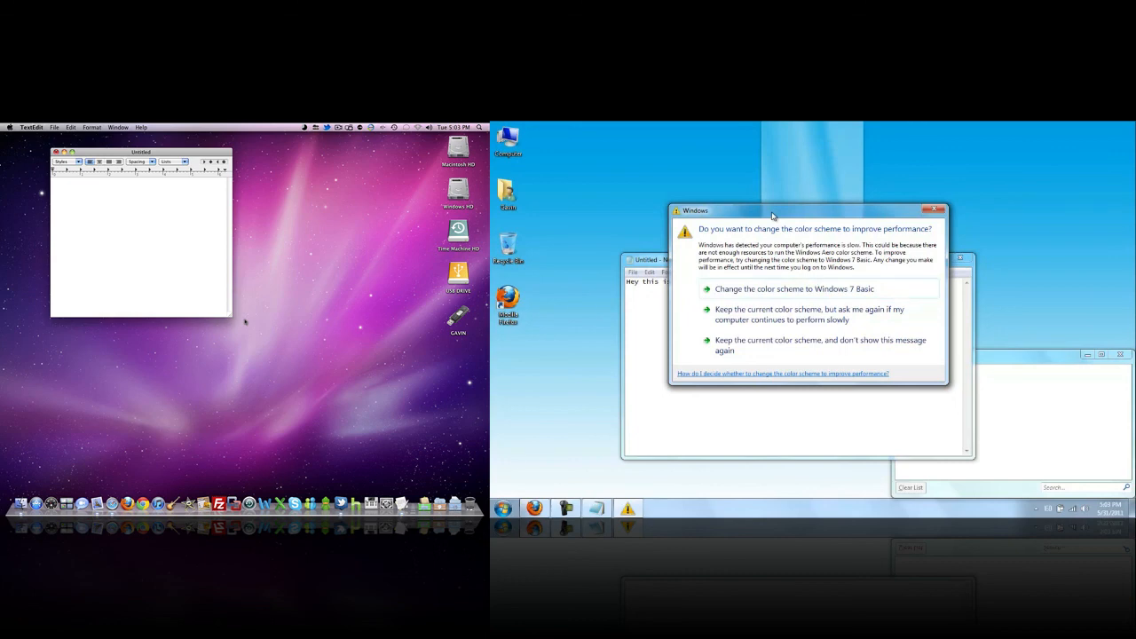
pyautogui.moveTo(778, 220)
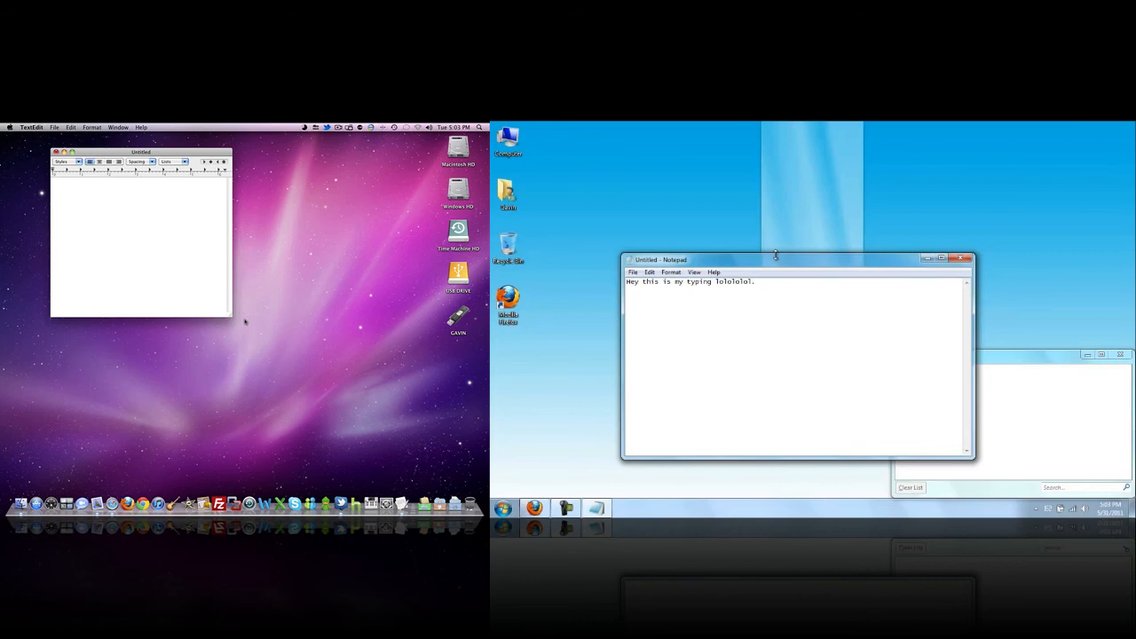
pyautogui.write('.')
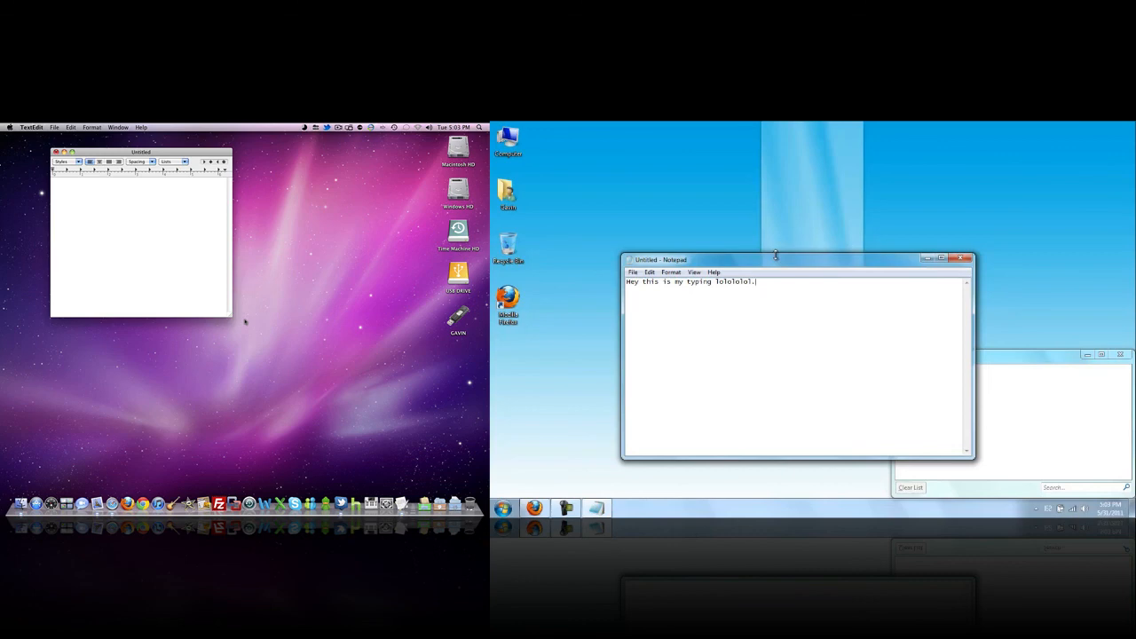